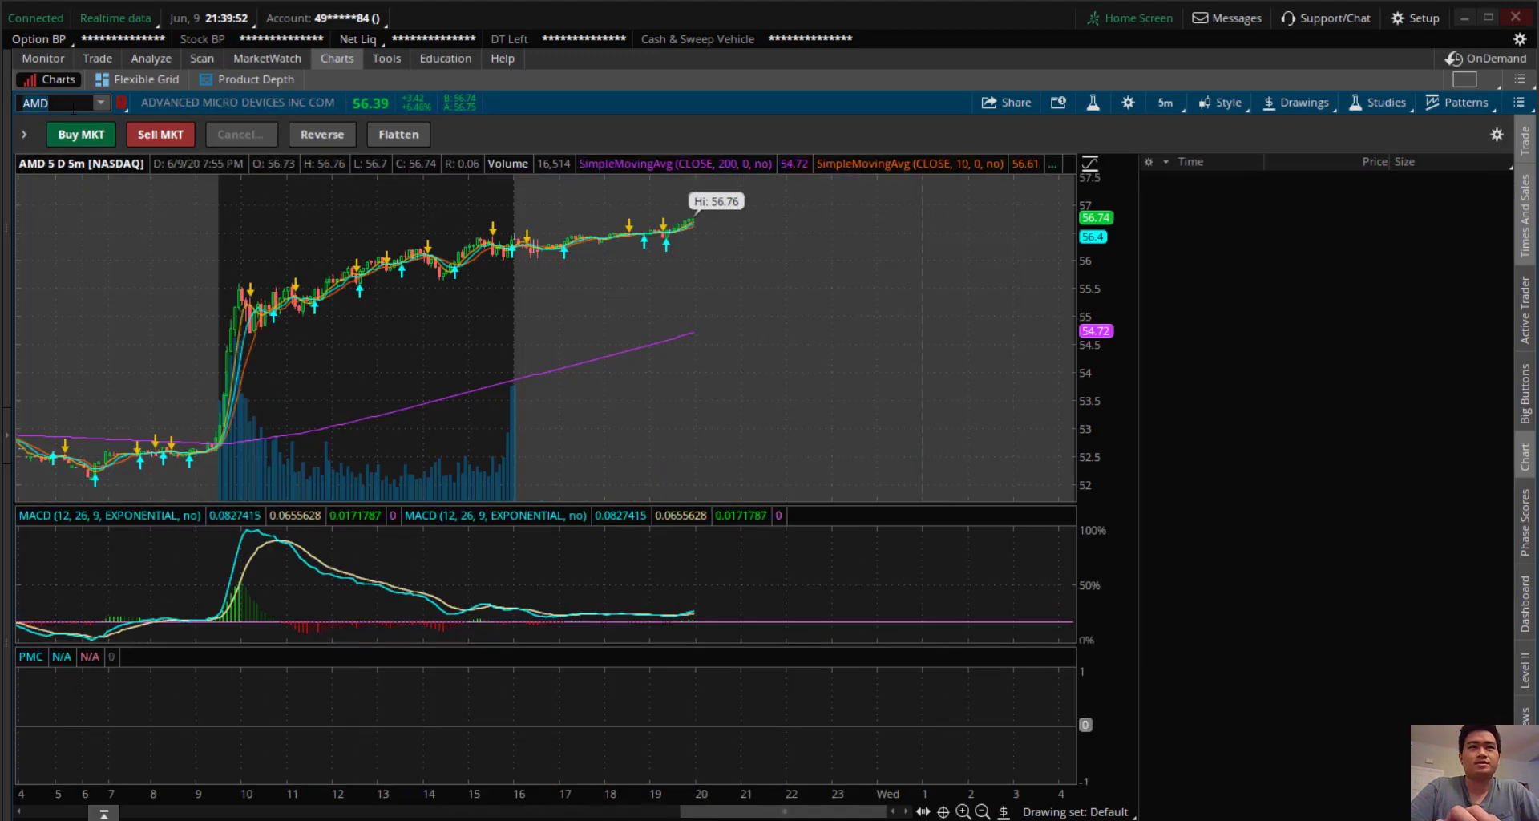
{"action": "mouse_move", "coordinate": [704, 211]}
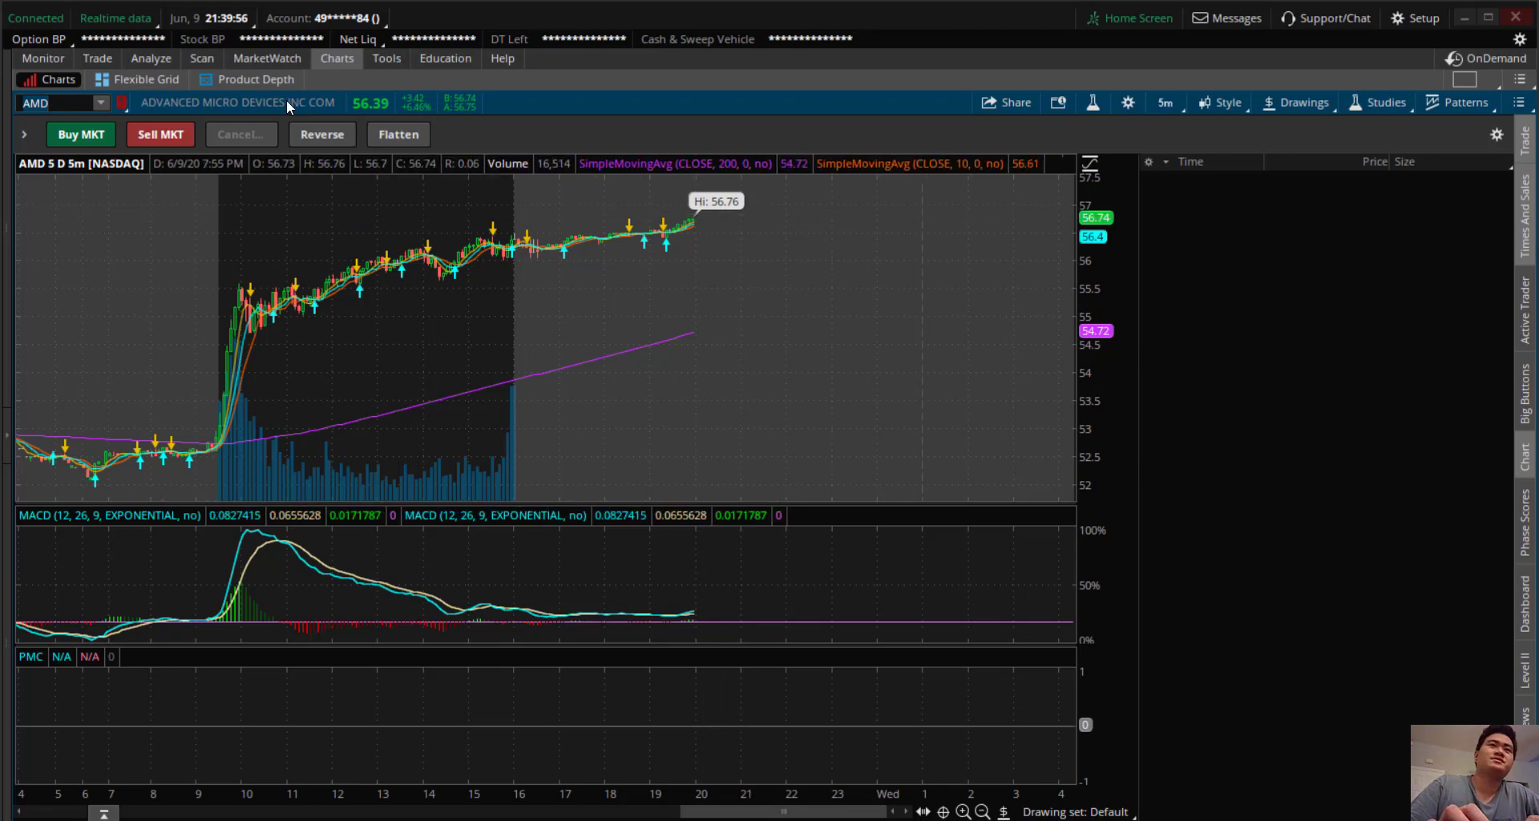
Step: Check open positions, including the TSLA calls, on the Monitor page, then return to the AMD chart
{"action": "left_click", "coordinate": [43, 58]}
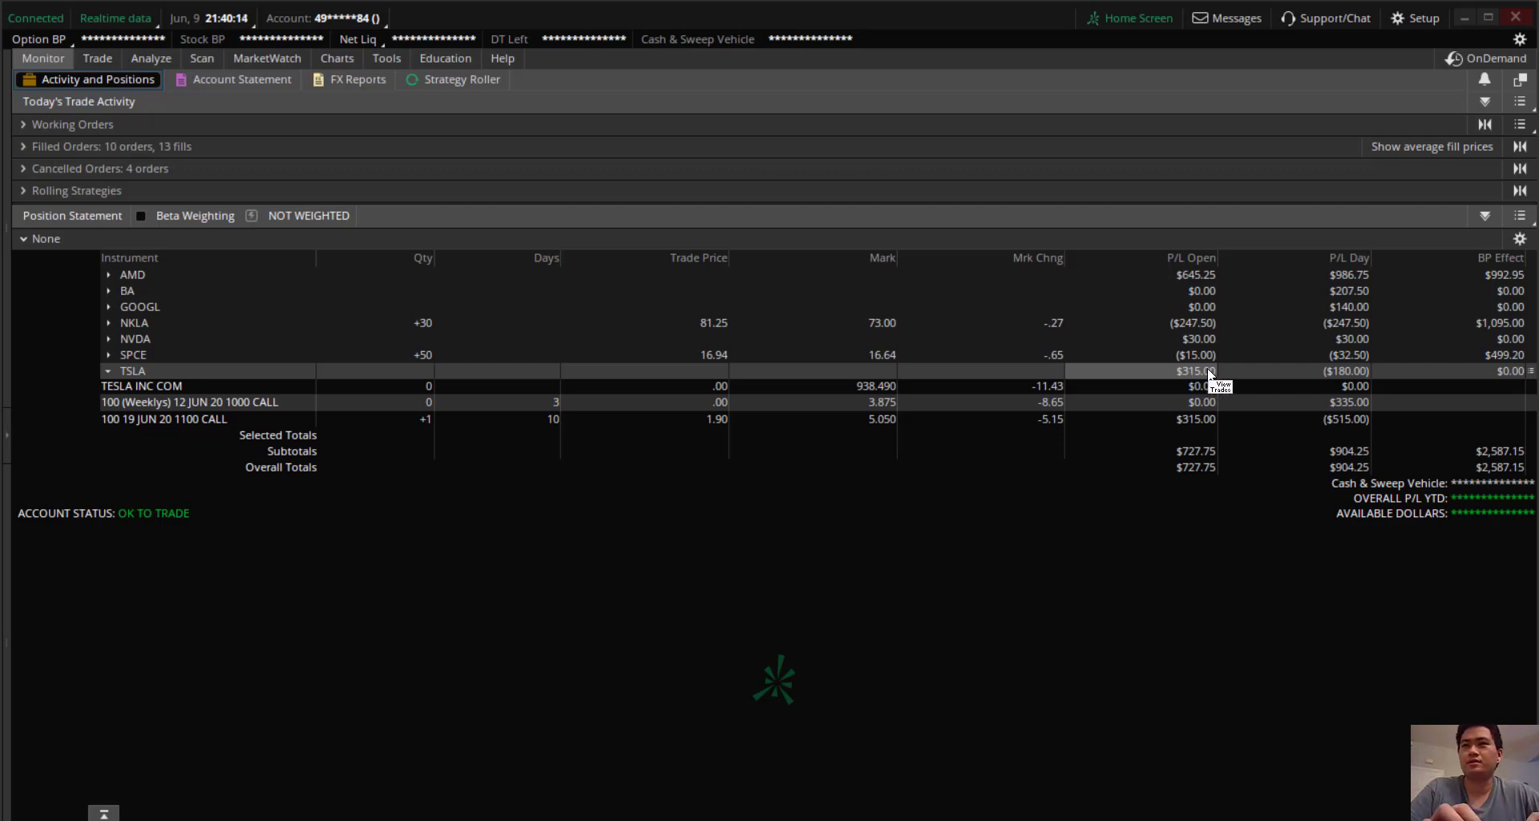
{"action": "mouse_move", "coordinate": [496, 393]}
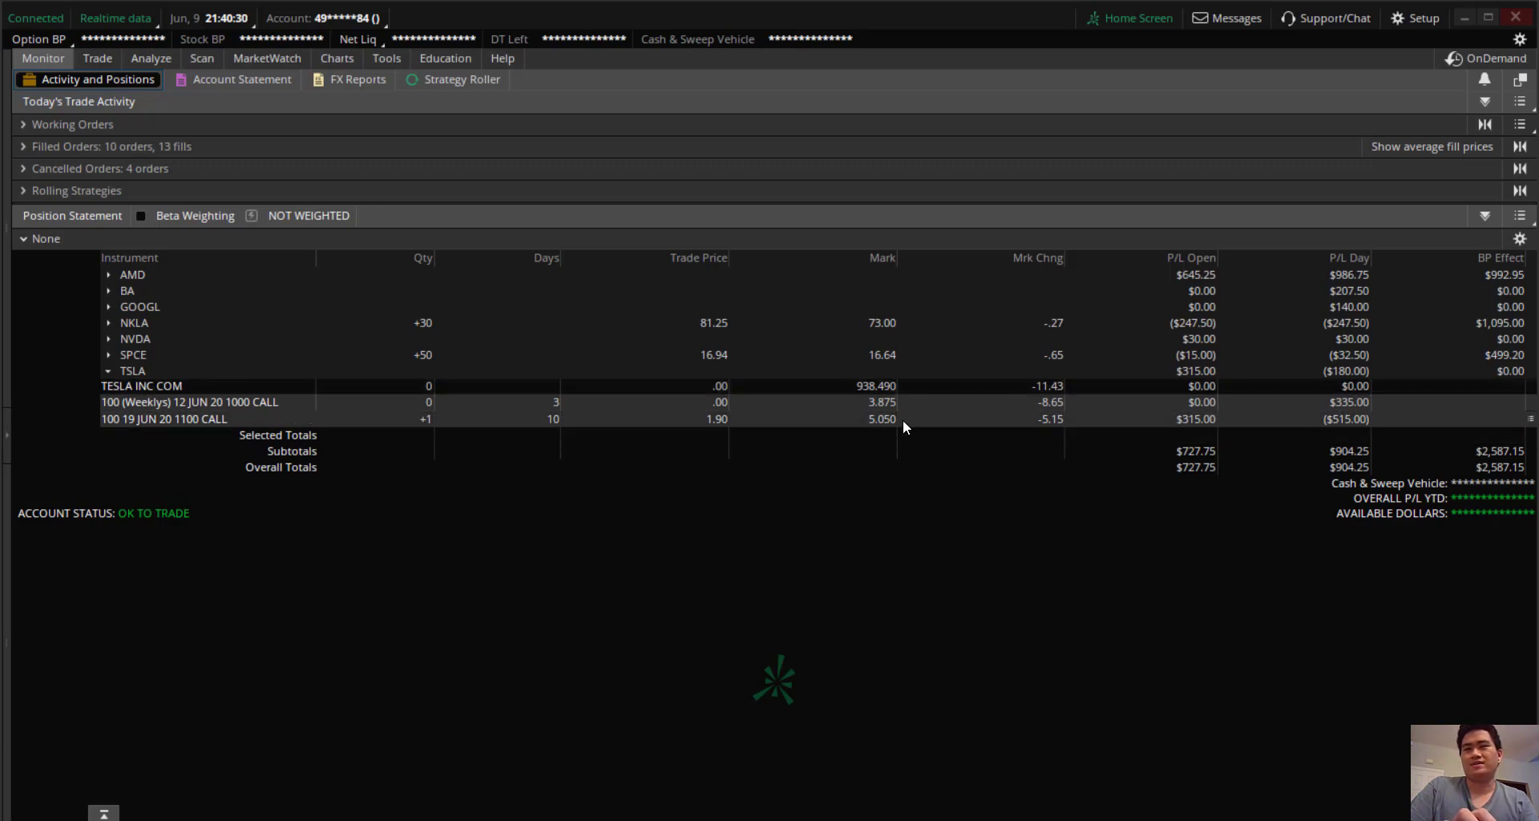
{"action": "mouse_move", "coordinate": [1347, 430]}
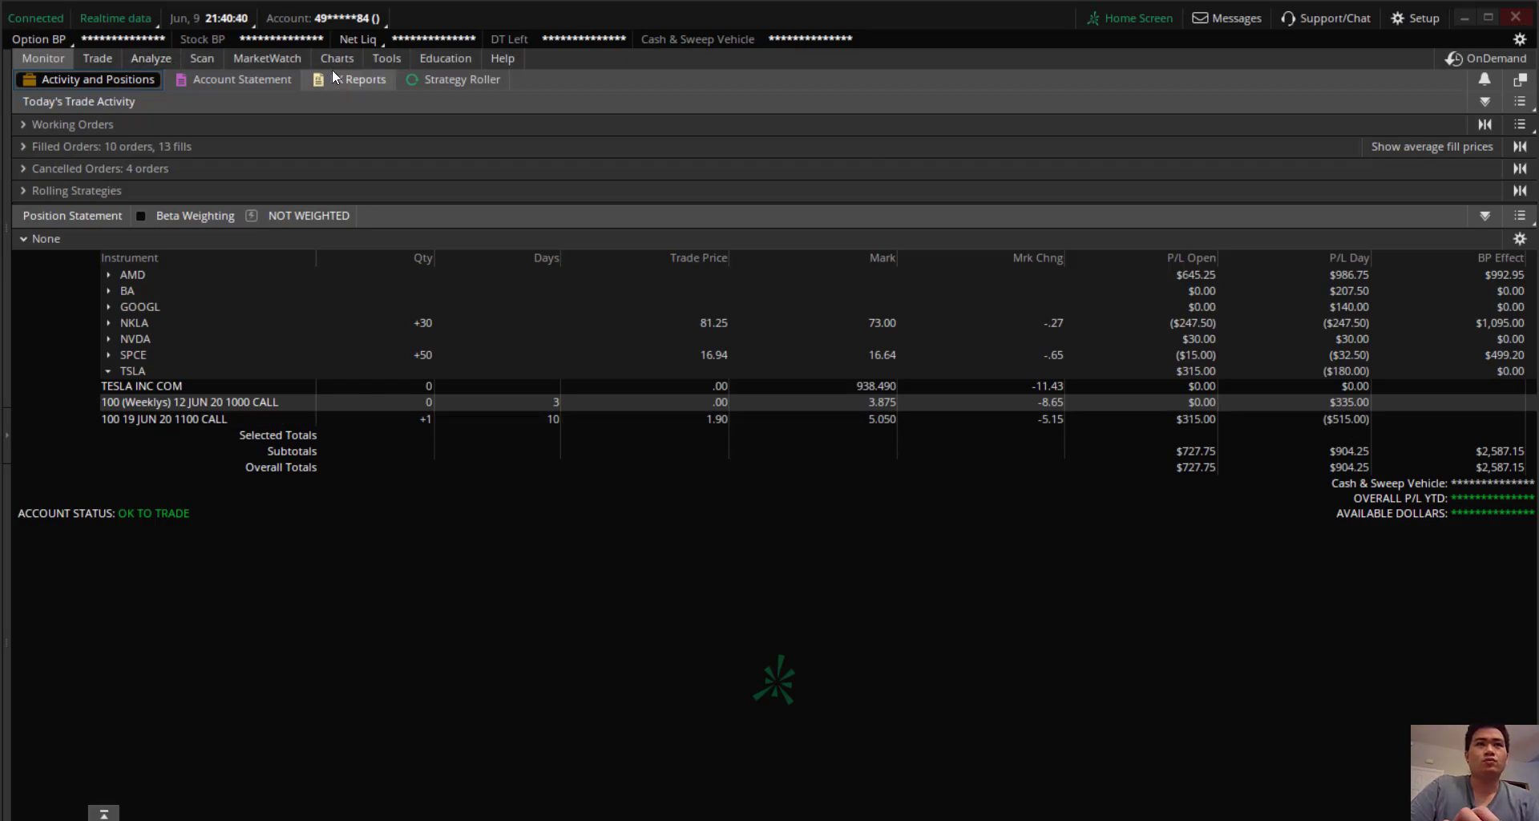
{"action": "left_click", "coordinate": [337, 58]}
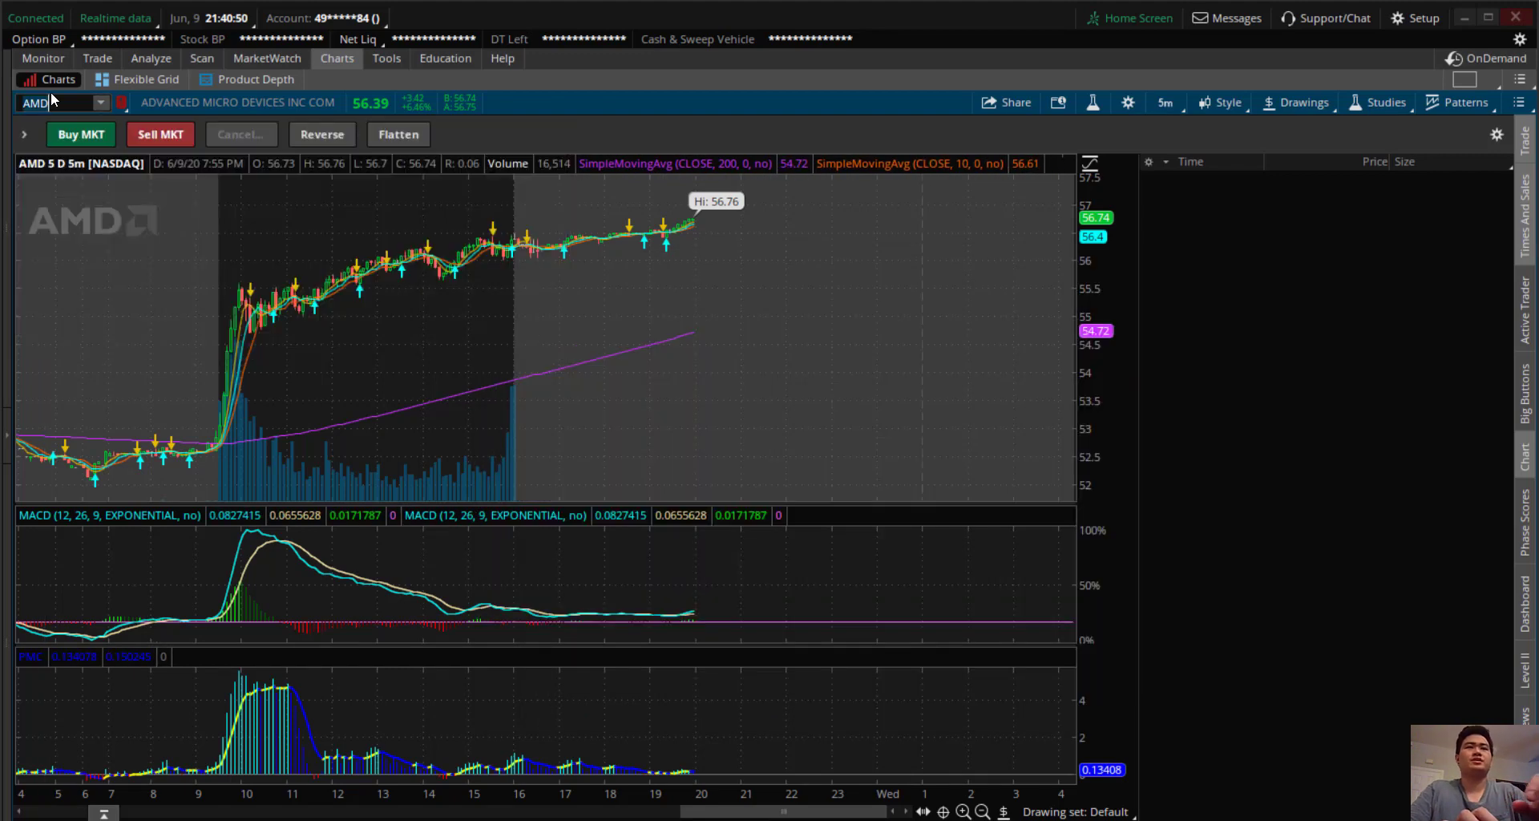
Step: Load TSLA on the chart with a one-year daily timeframe
{"action": "left_click", "coordinate": [49, 102]}
{"action": "type", "text": "TSLA"}
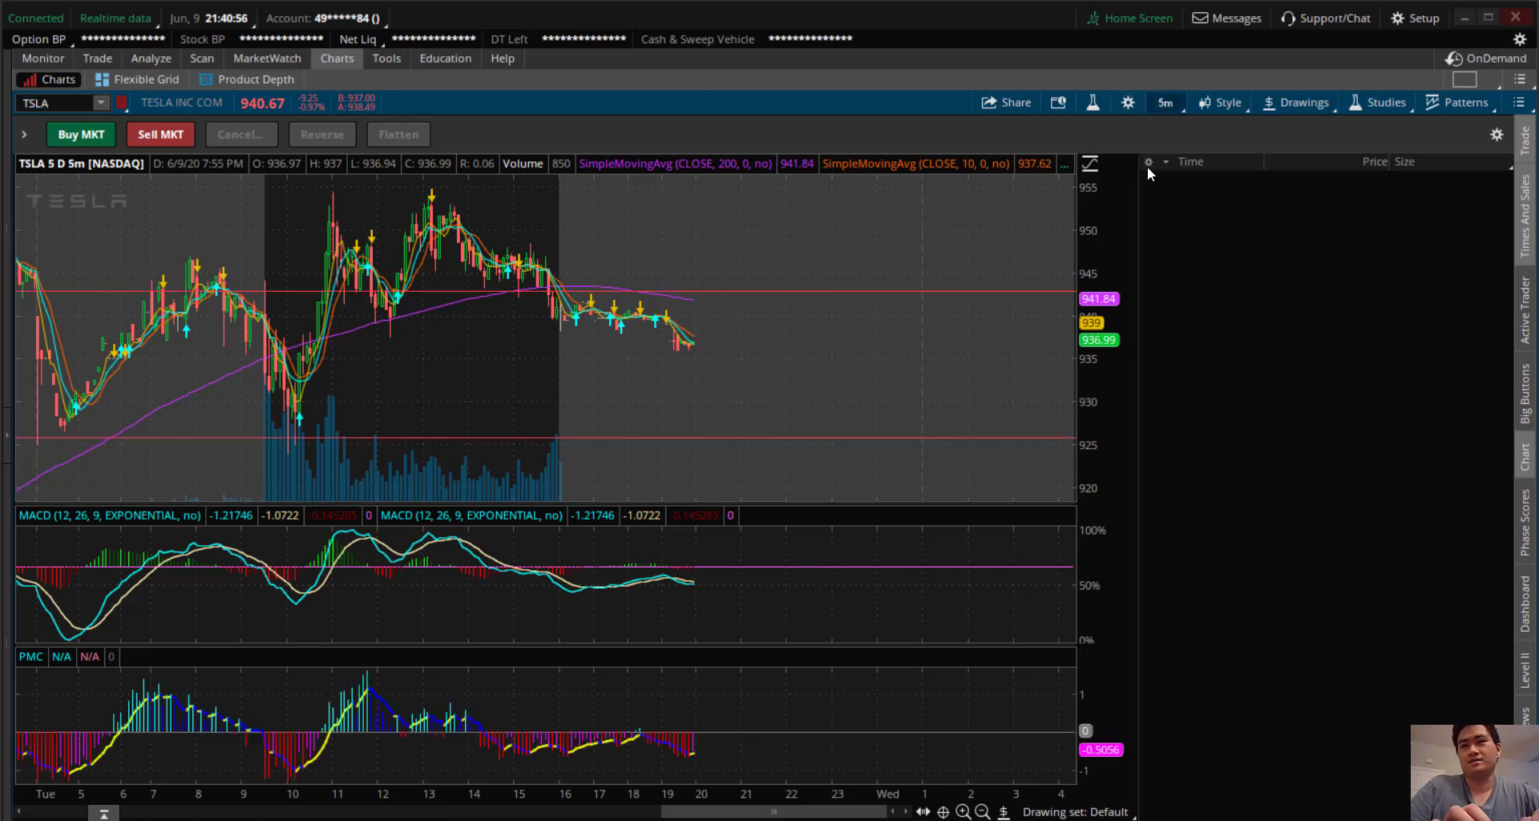
{"action": "left_click", "coordinate": [1164, 102]}
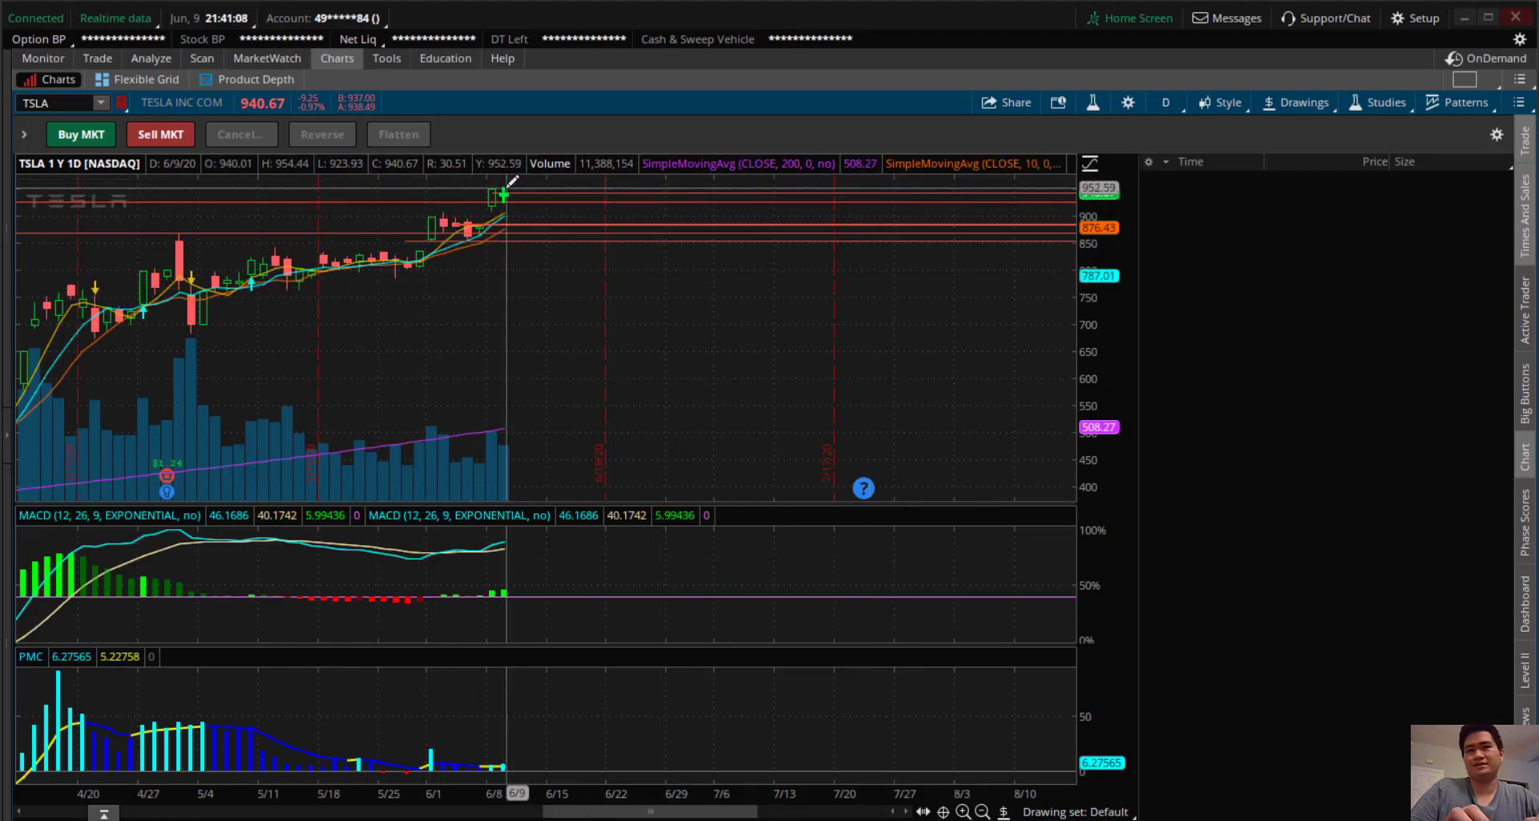
Step: View TSLA as 180 days of four-hour bars, then as 20 days of hourly bars
{"action": "left_click", "coordinate": [1165, 102]}
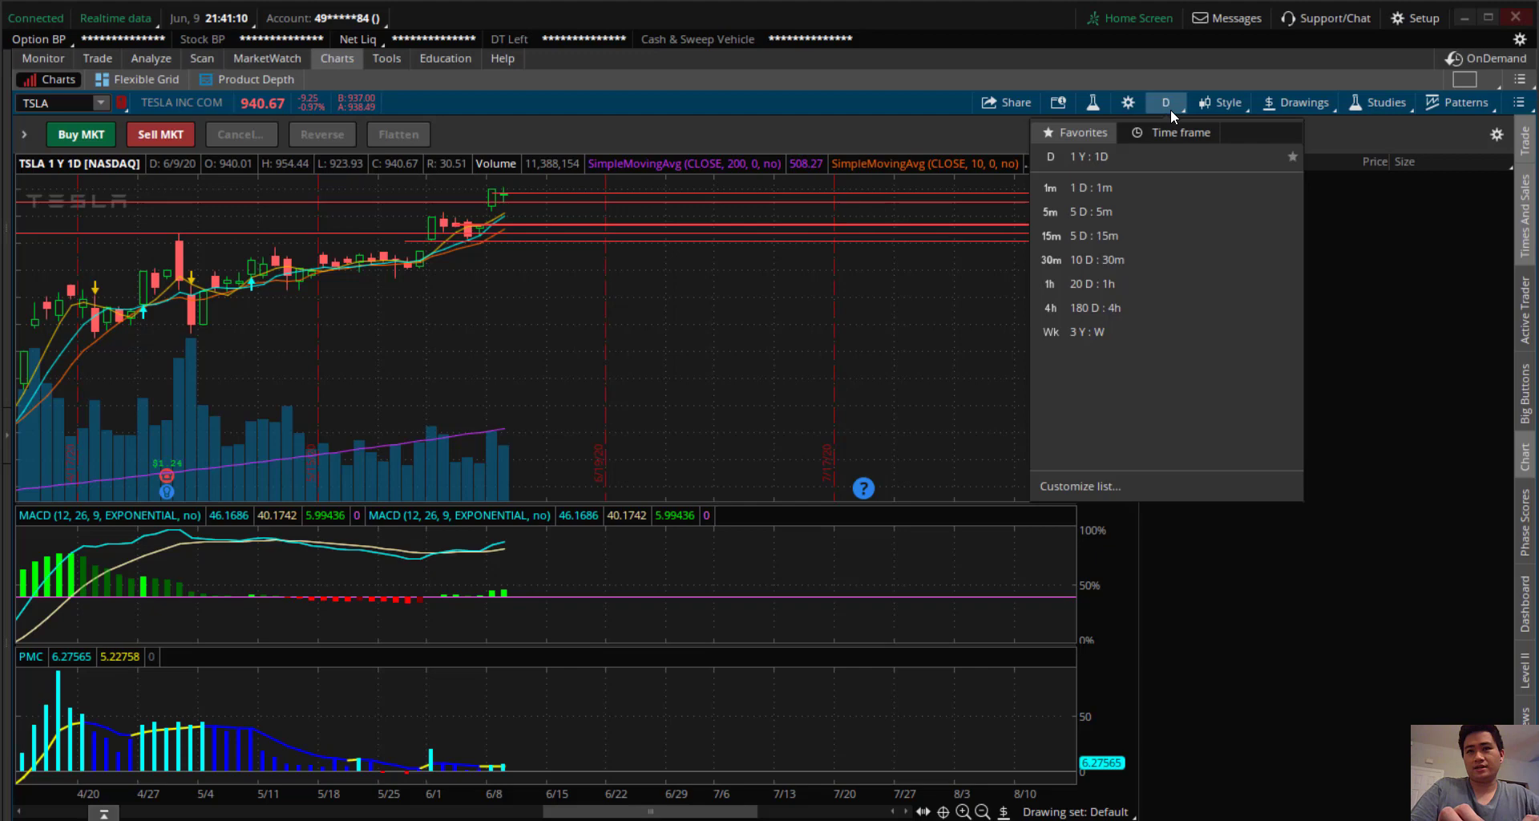
{"action": "left_click", "coordinate": [1050, 307]}
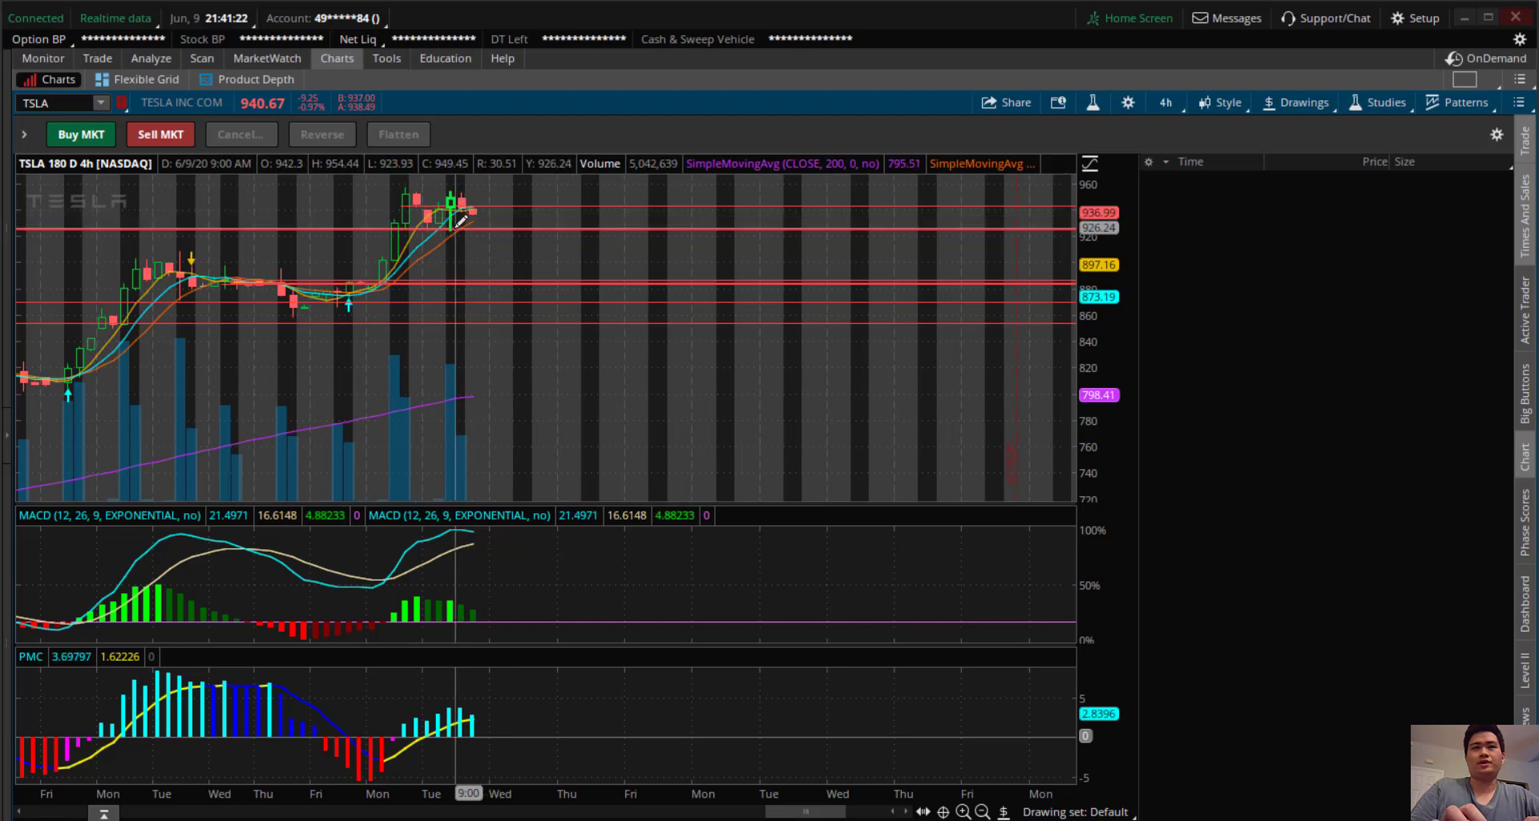
{"action": "mouse_move", "coordinate": [455, 224]}
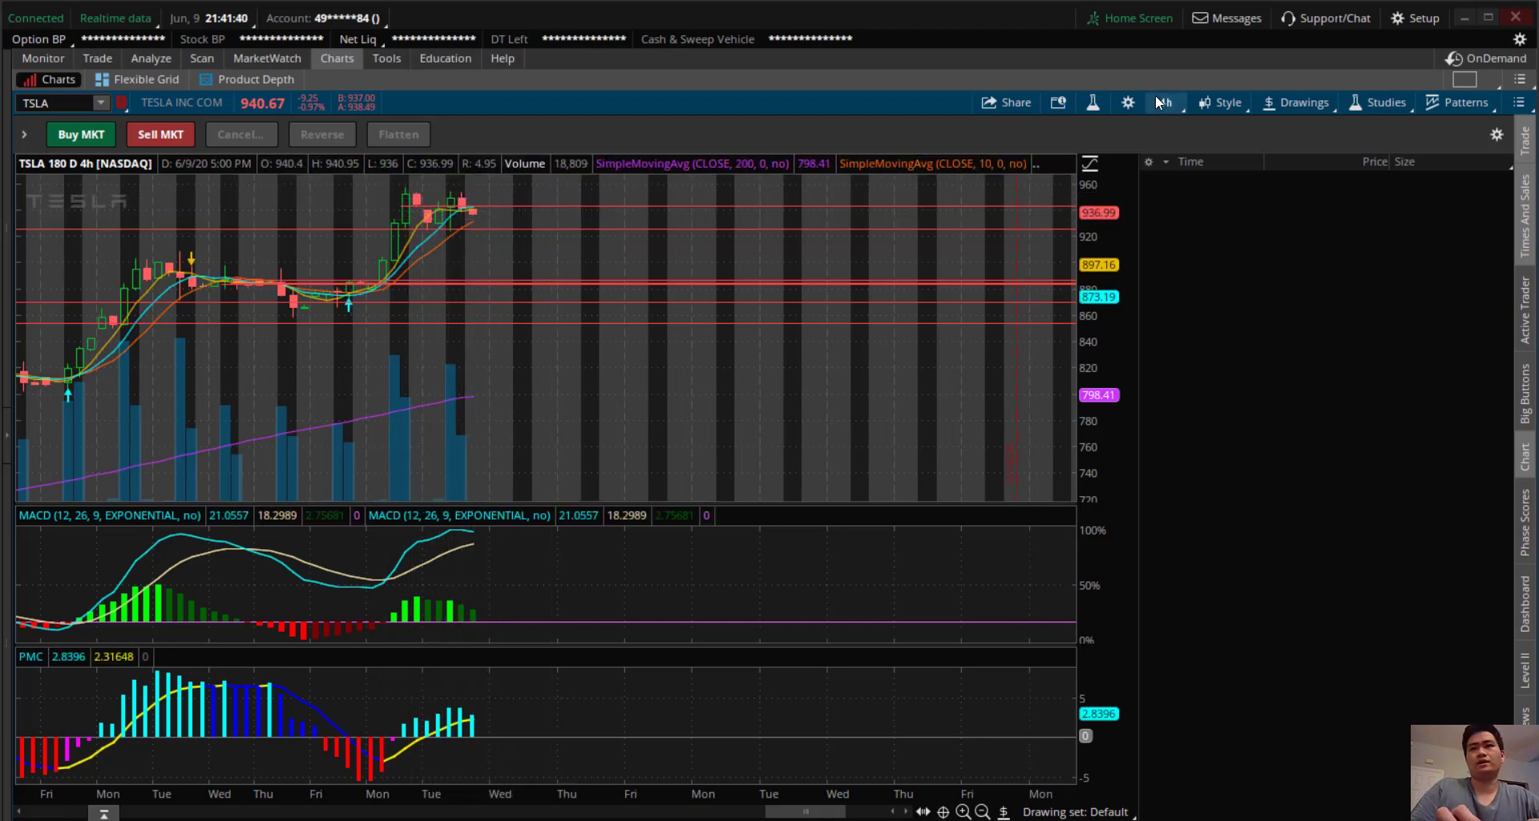
{"action": "left_click", "coordinate": [1164, 102]}
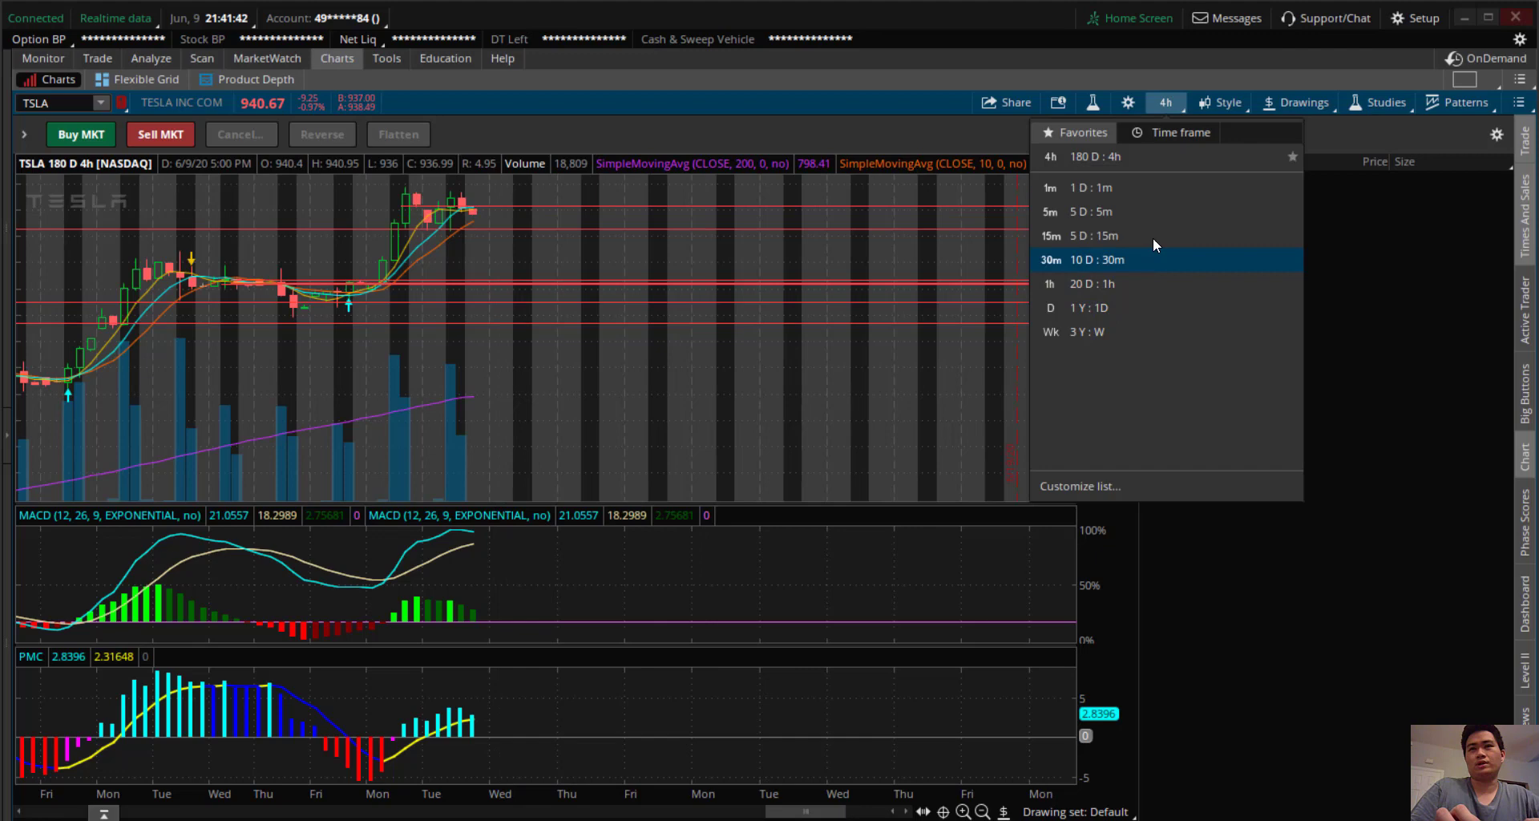
{"action": "left_click", "coordinate": [1049, 283]}
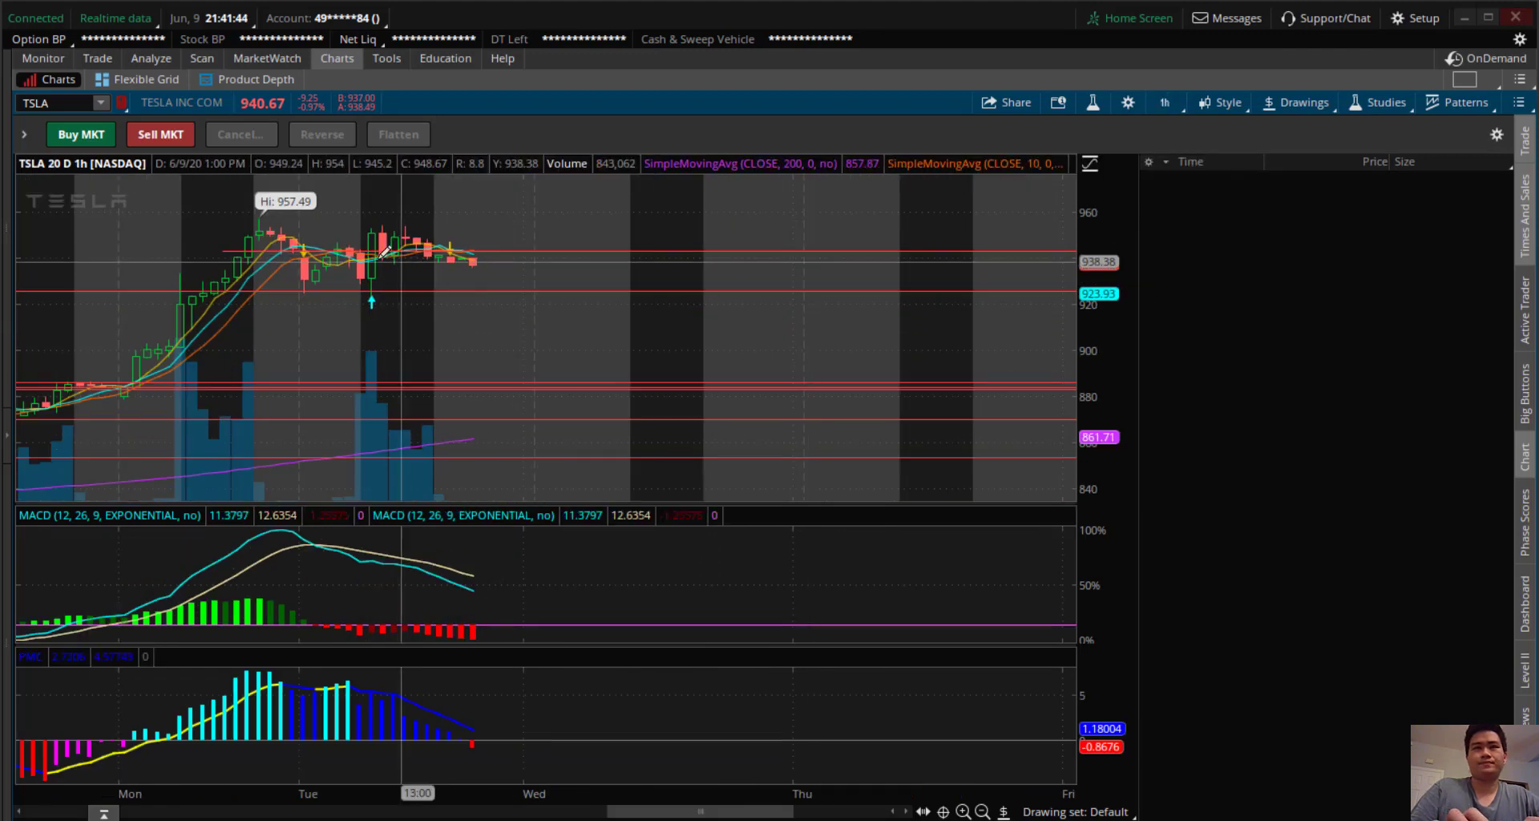
{"action": "mouse_move", "coordinate": [392, 255]}
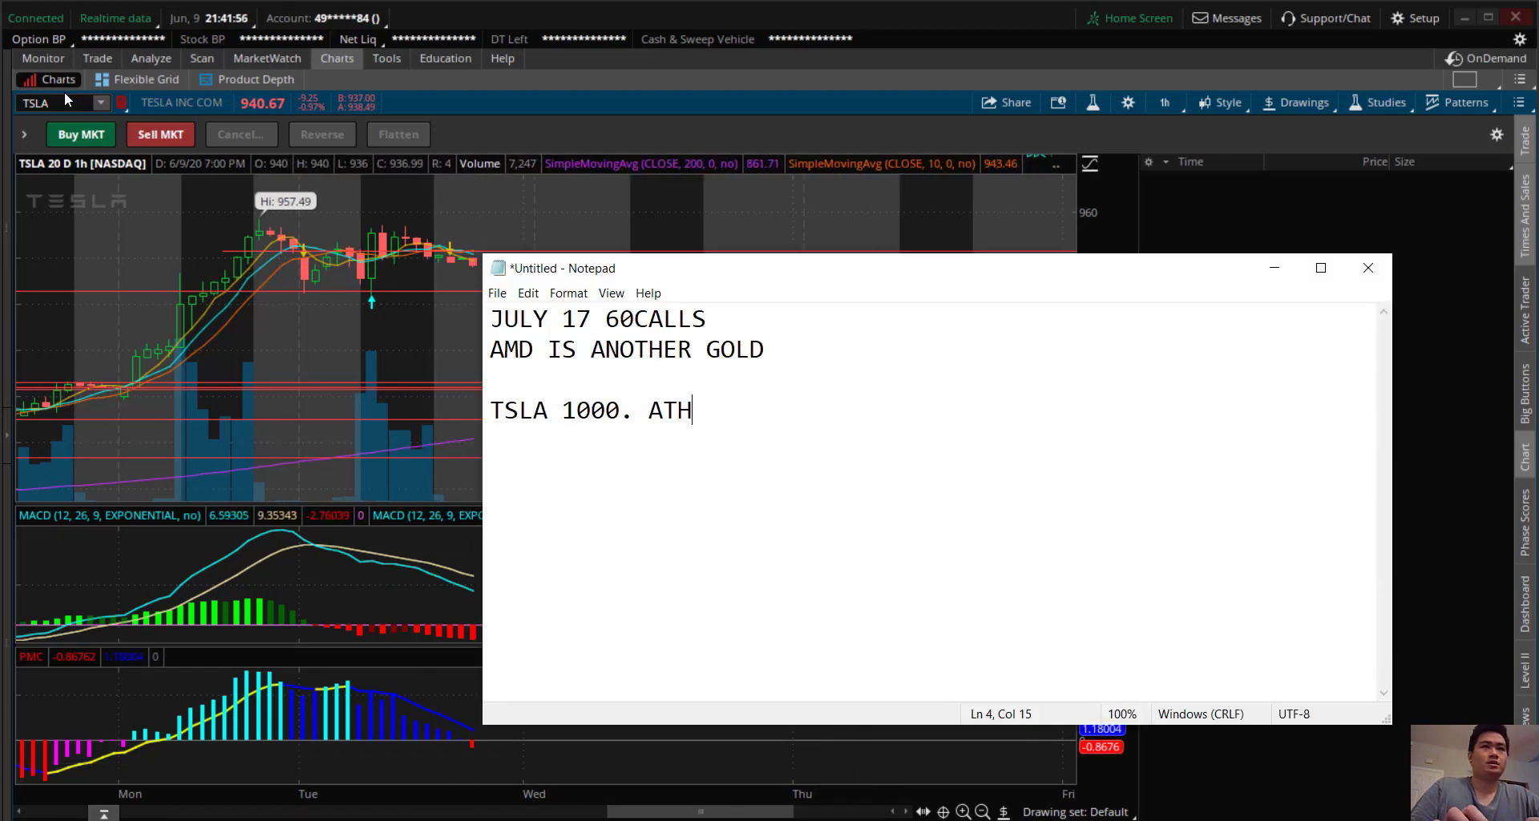
Step: Return from the Notepad notes to the chart's symbol box to change ticker
{"action": "left_click", "coordinate": [59, 102]}
{"action": "type", "text": "AMD"}
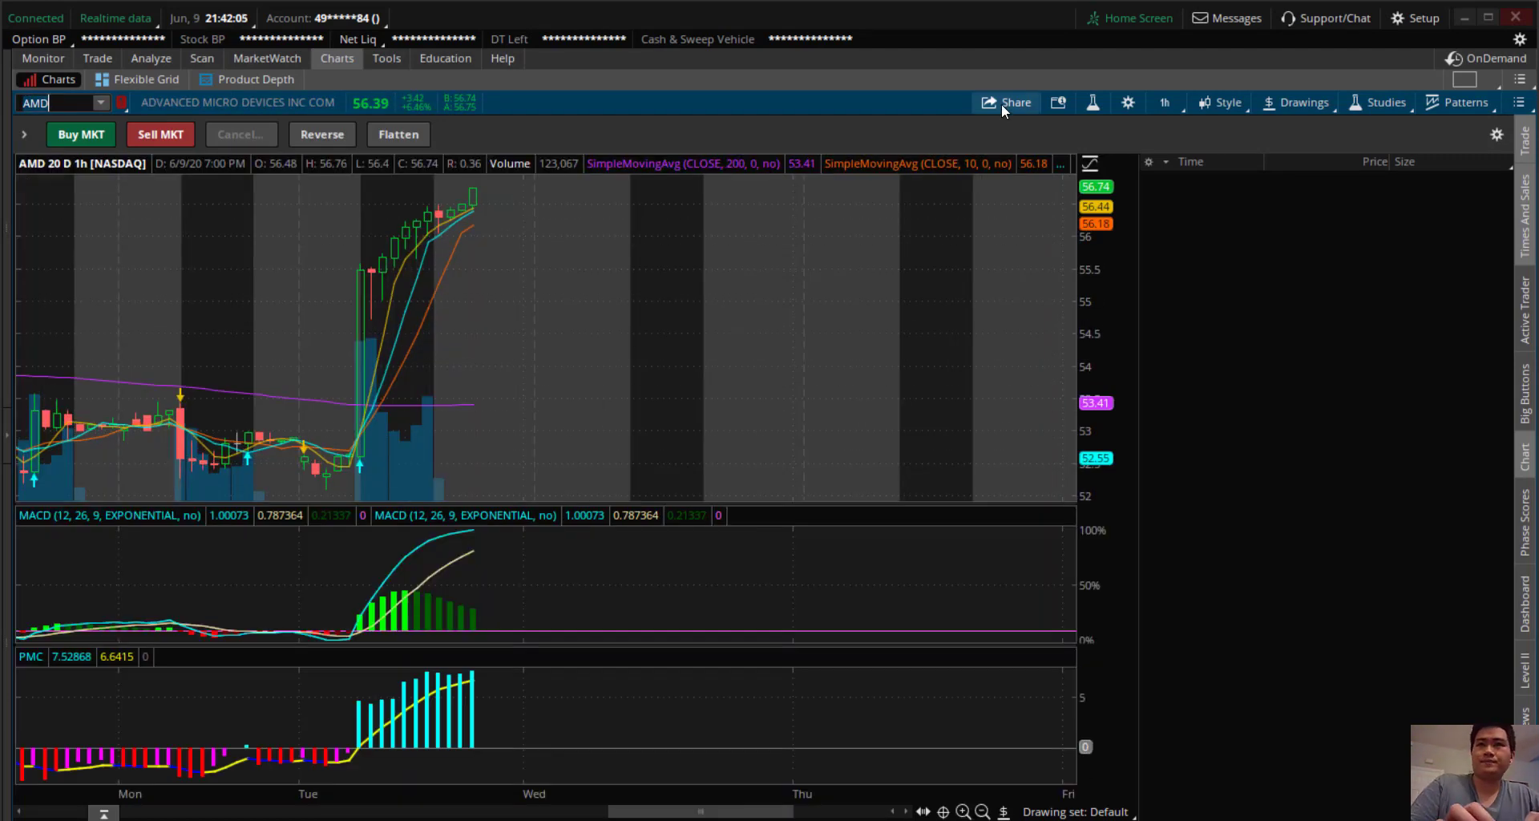
{"action": "mouse_move", "coordinate": [355, 329]}
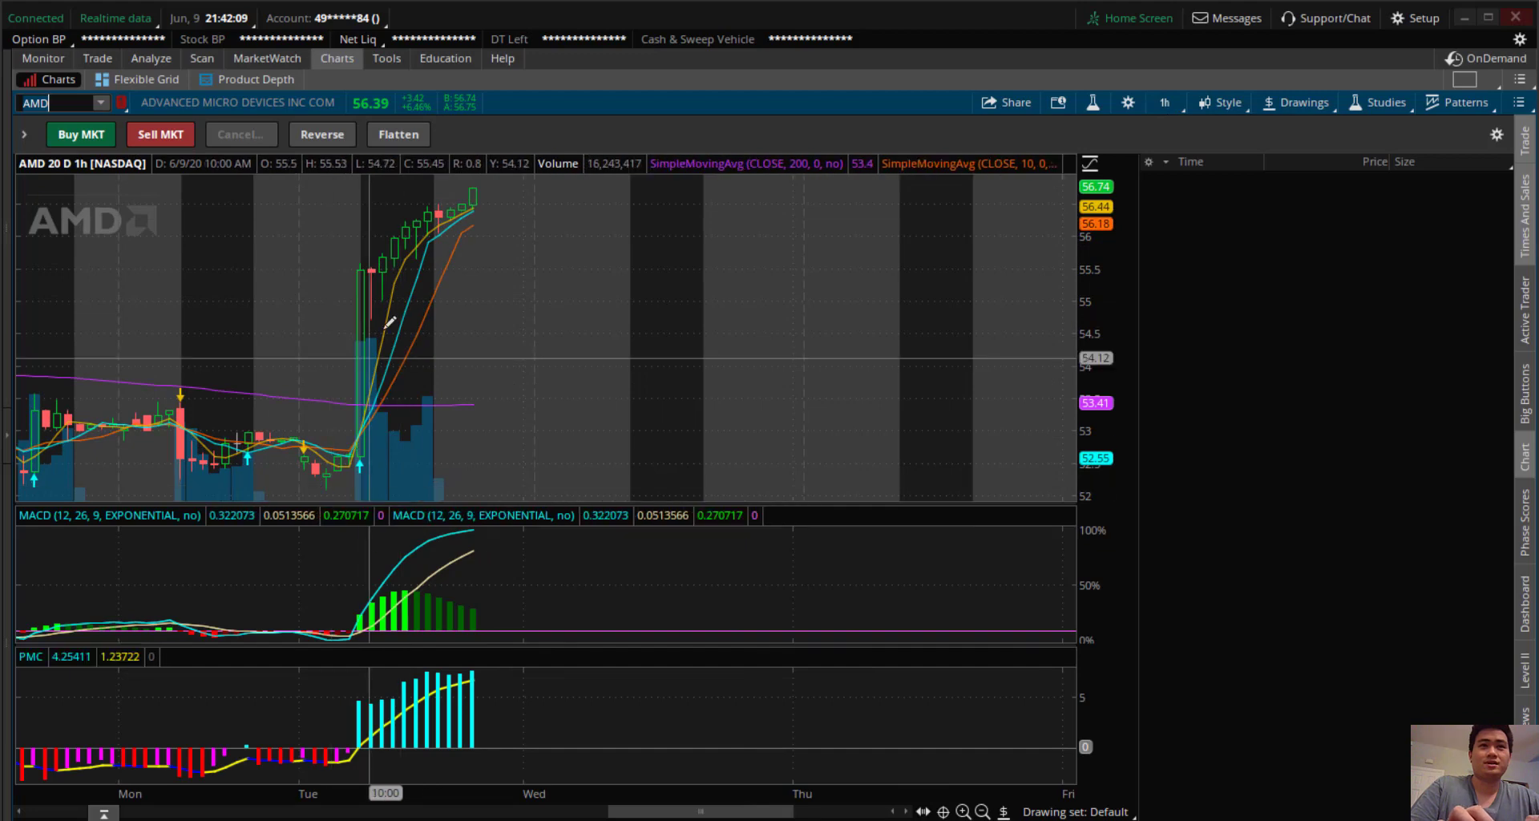
{"action": "mouse_move", "coordinate": [270, 241]}
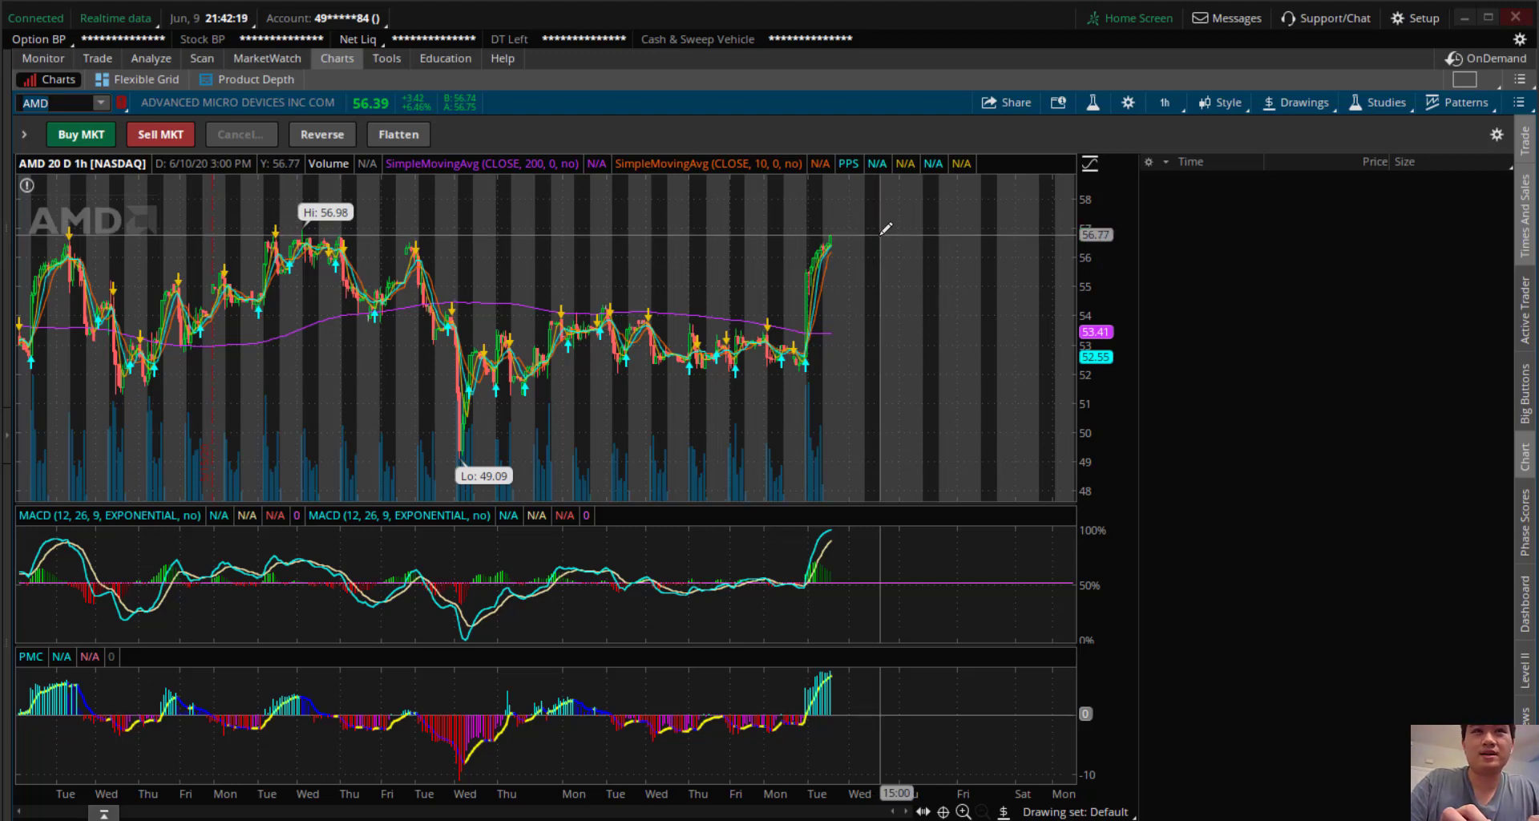
{"action": "mouse_move", "coordinate": [889, 234]}
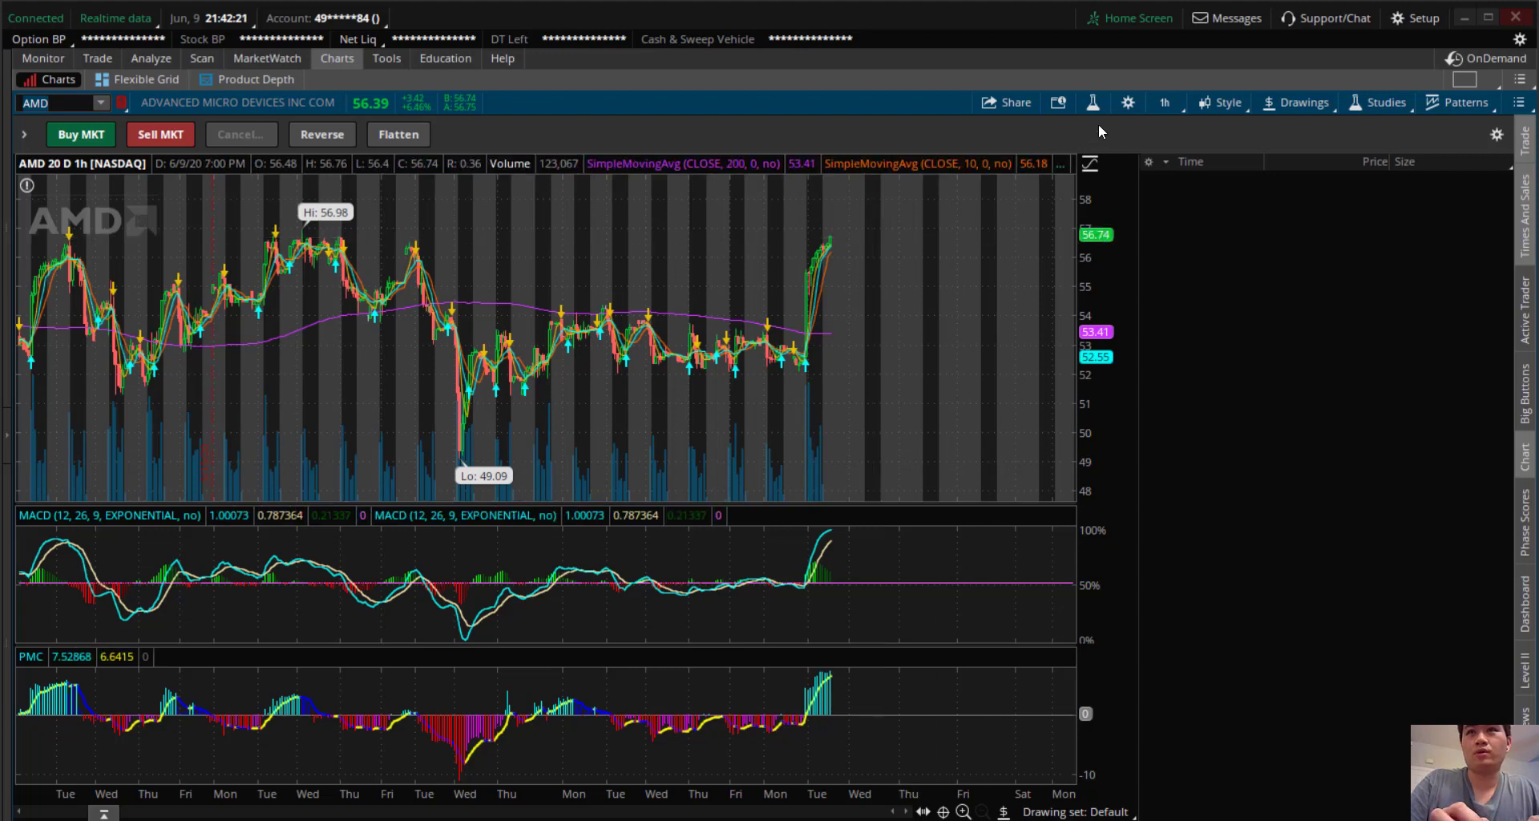
Step: Set the AMD chart to one year of daily bars from the Favorites timeframes
{"action": "left_click", "coordinate": [1163, 102]}
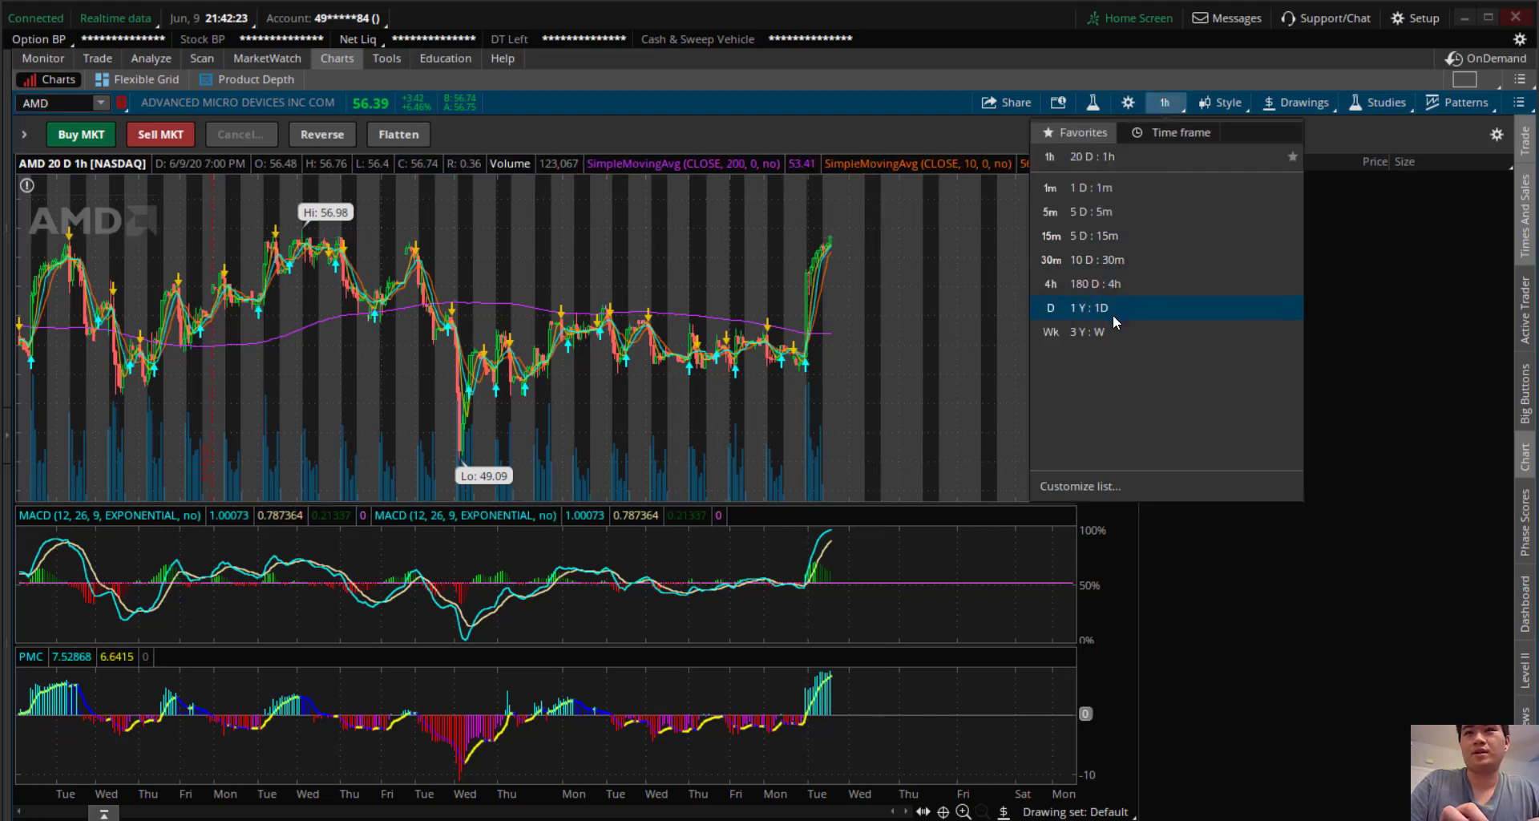
{"action": "left_click", "coordinate": [1085, 307]}
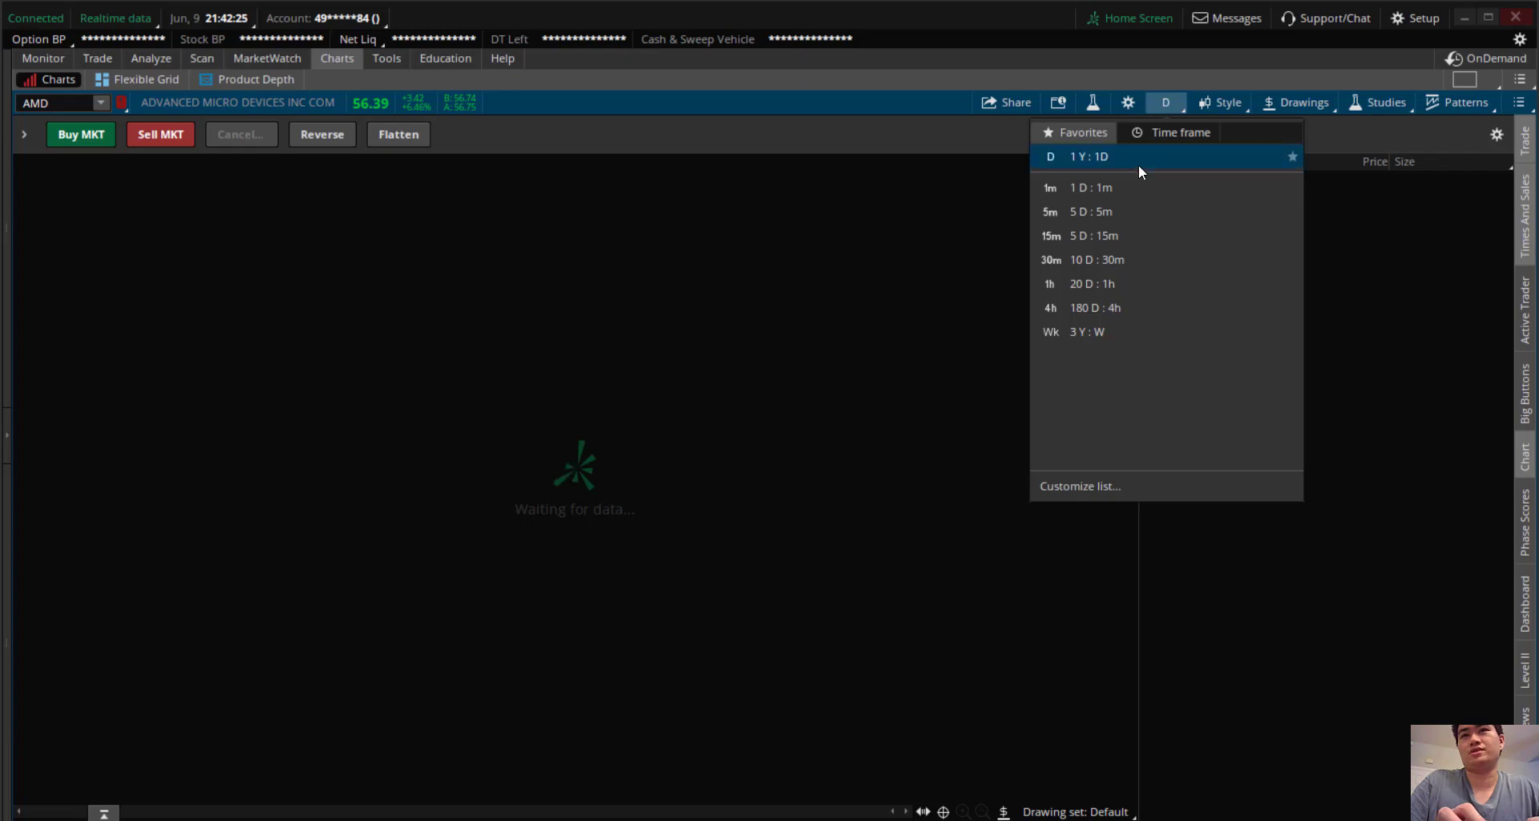
{"action": "left_click", "coordinate": [1090, 187]}
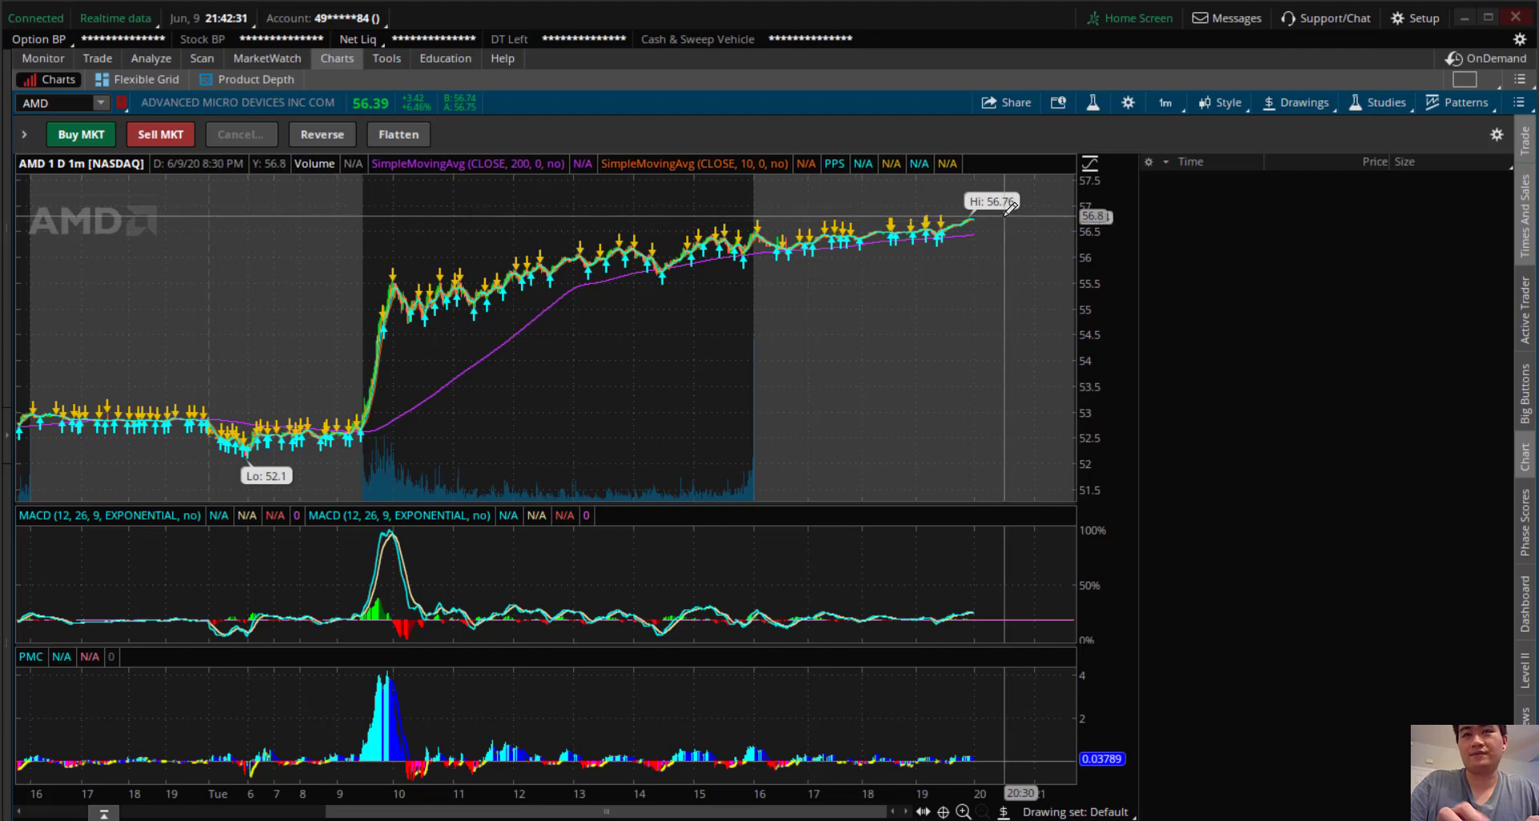
{"action": "left_click", "coordinate": [1163, 102]}
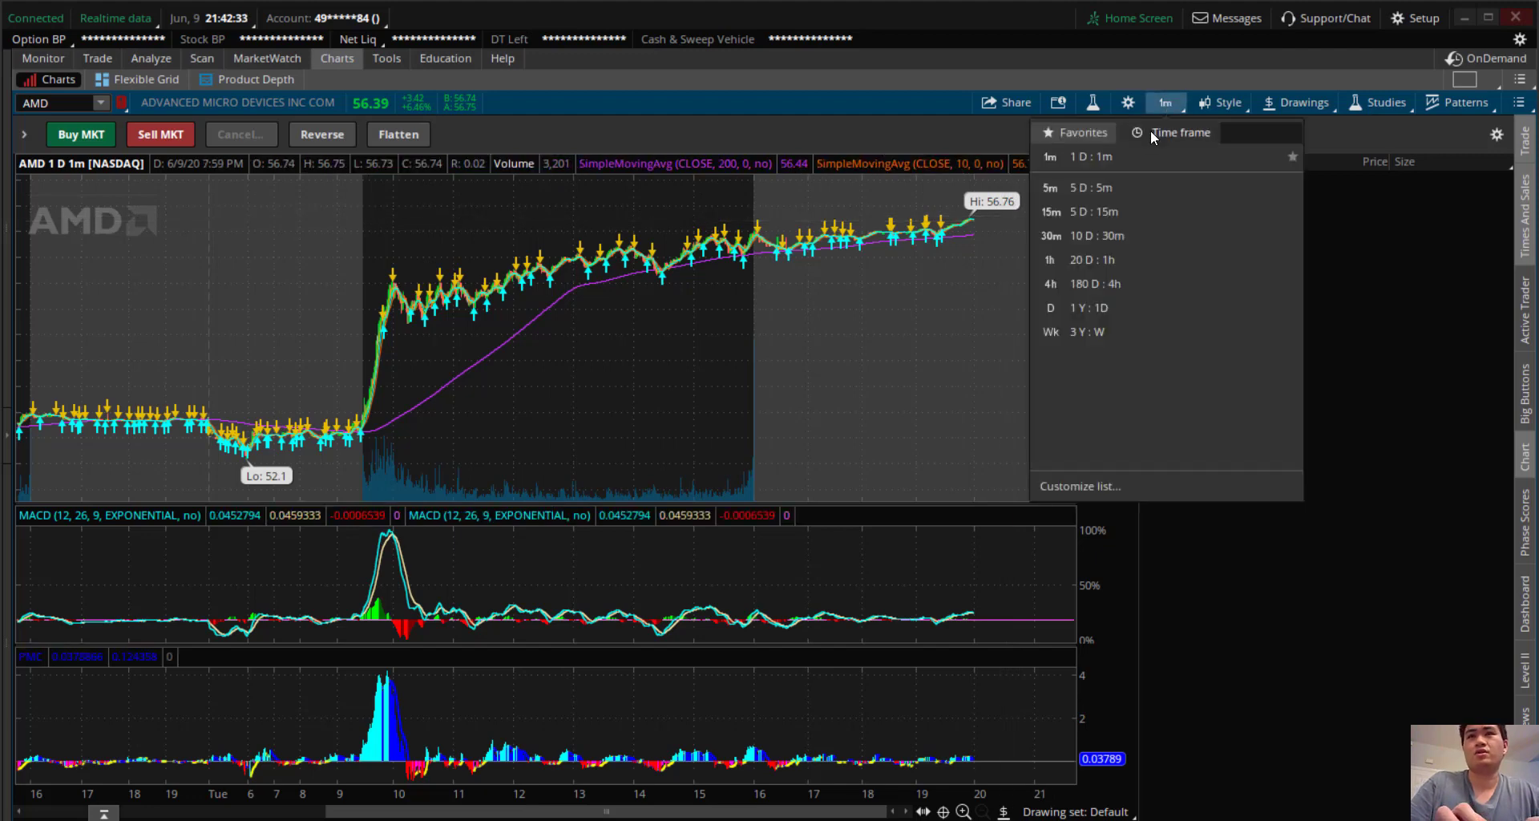
{"action": "left_click", "coordinate": [1051, 307]}
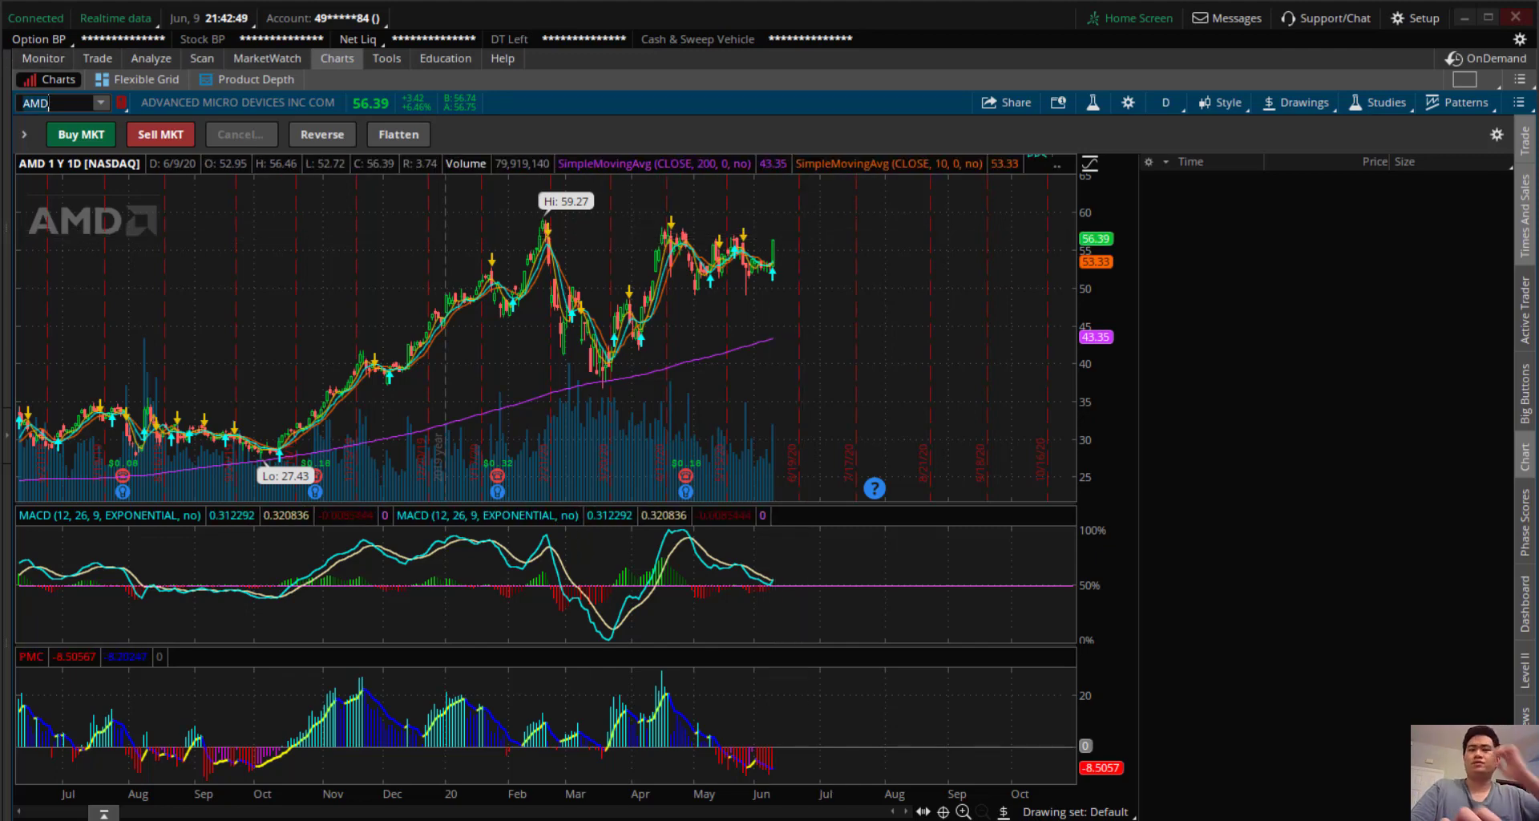
{"action": "mouse_move", "coordinate": [645, 476]}
{"action": "type", "text": "NKLA"}
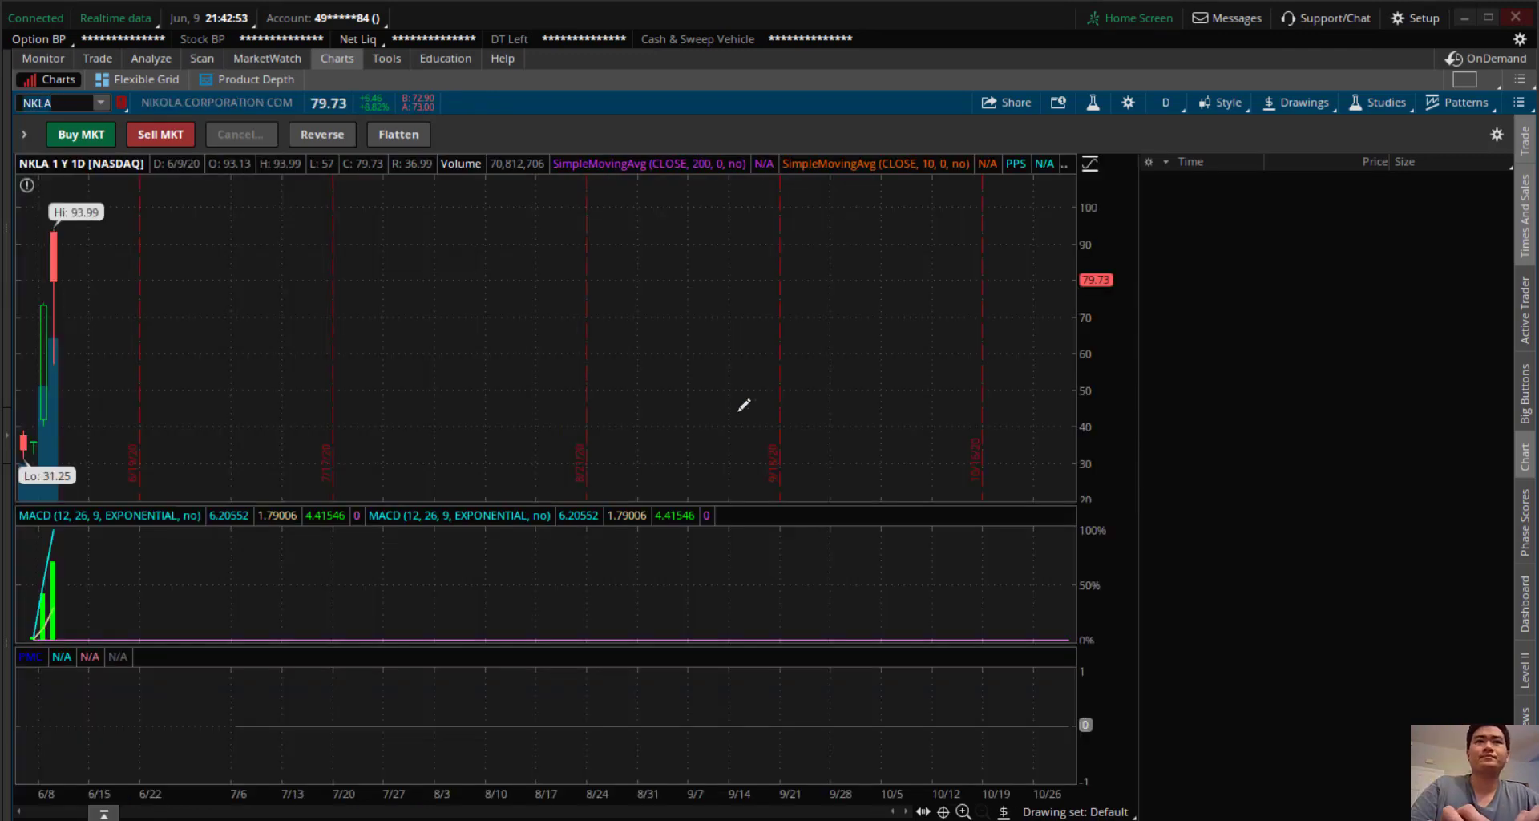
Step: Show NKLA as five days of 15-minute bars, then switch back to a one-year daily view
{"action": "right_click", "coordinate": [743, 405]}
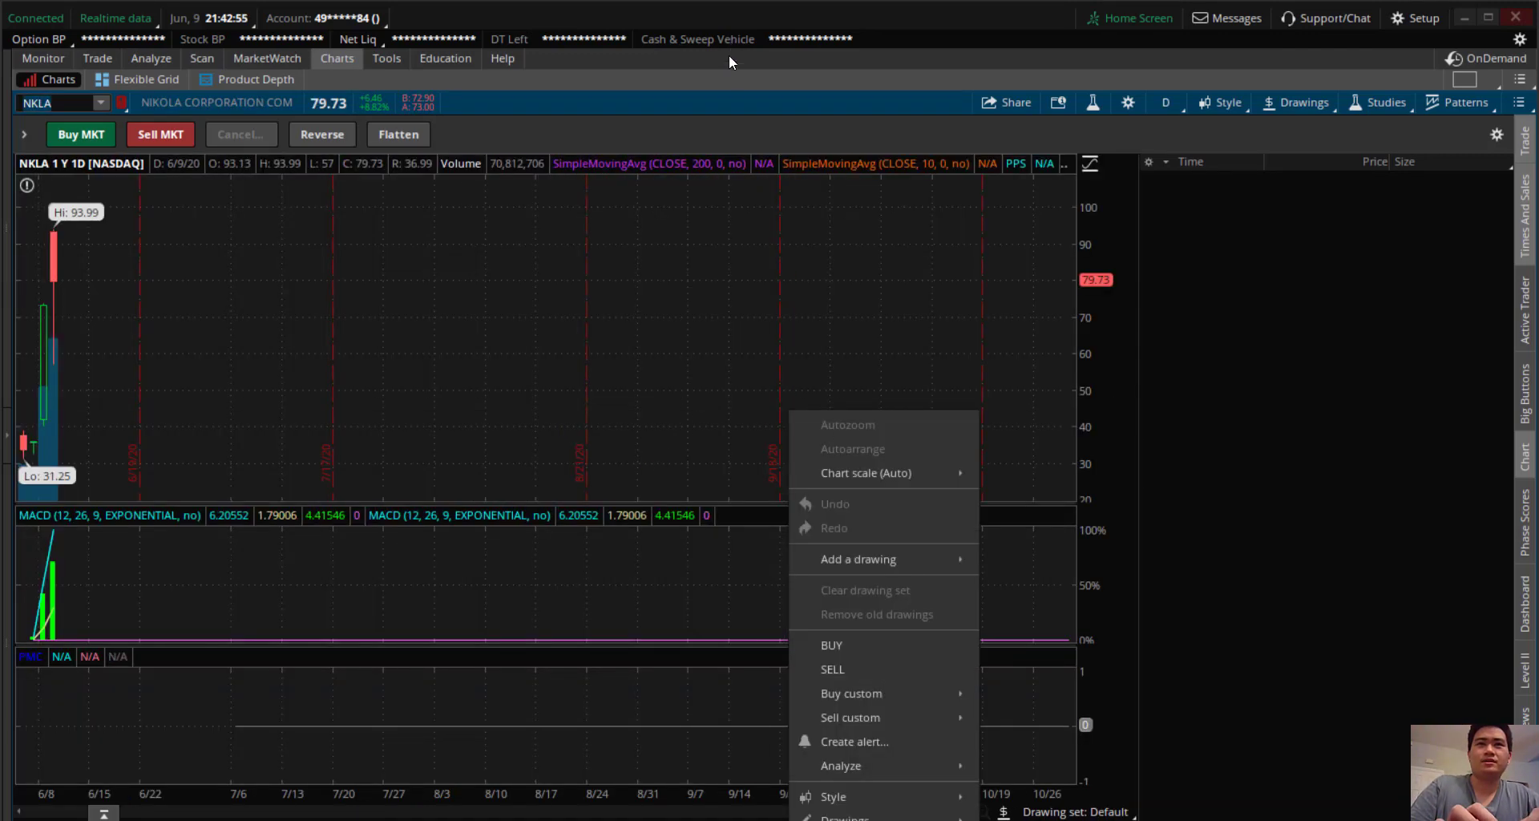
{"action": "left_click", "coordinate": [648, 285]}
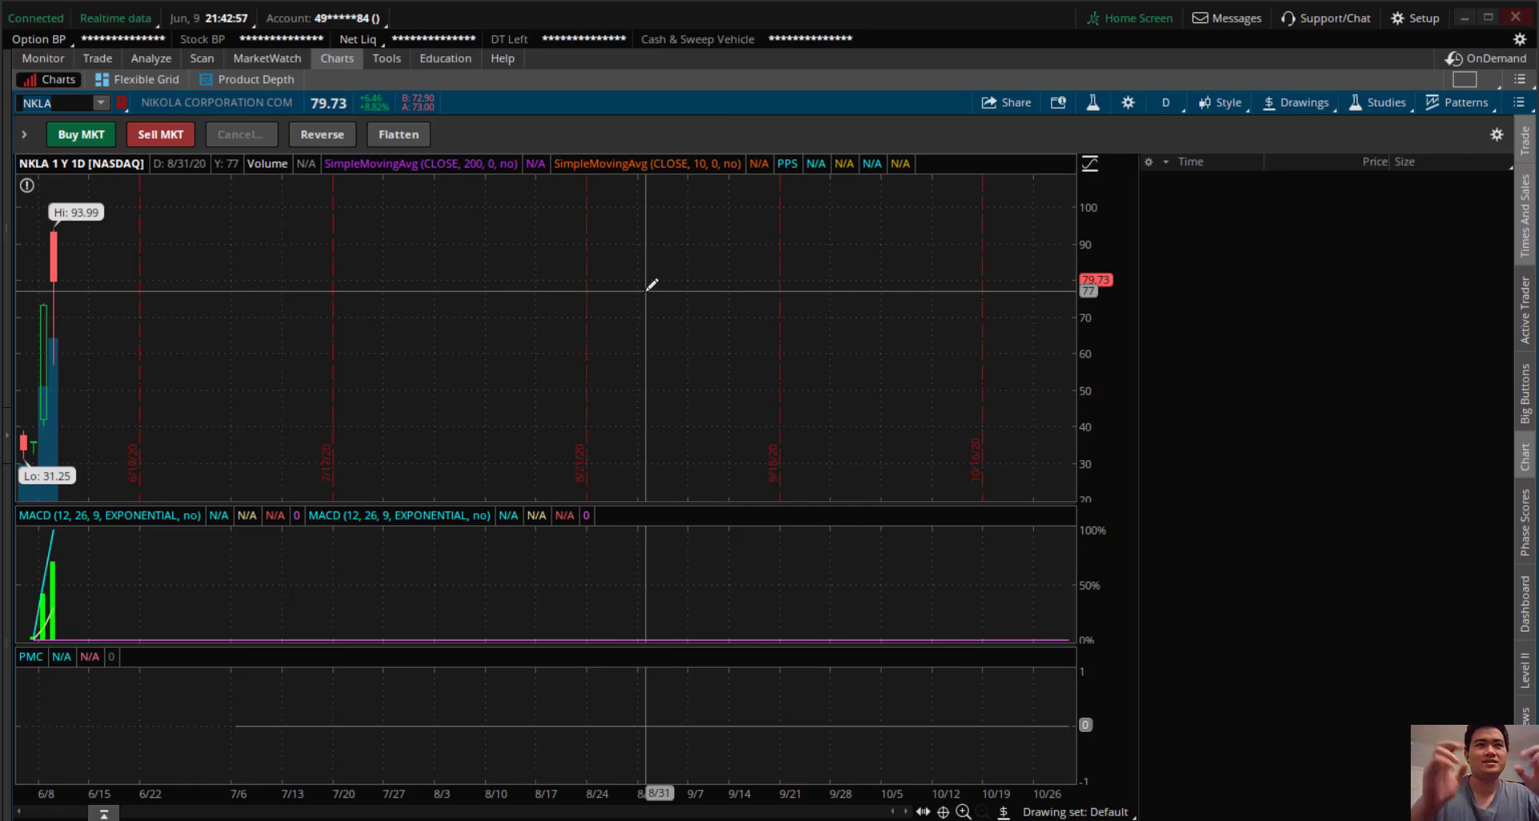
{"action": "left_click", "coordinate": [1165, 102]}
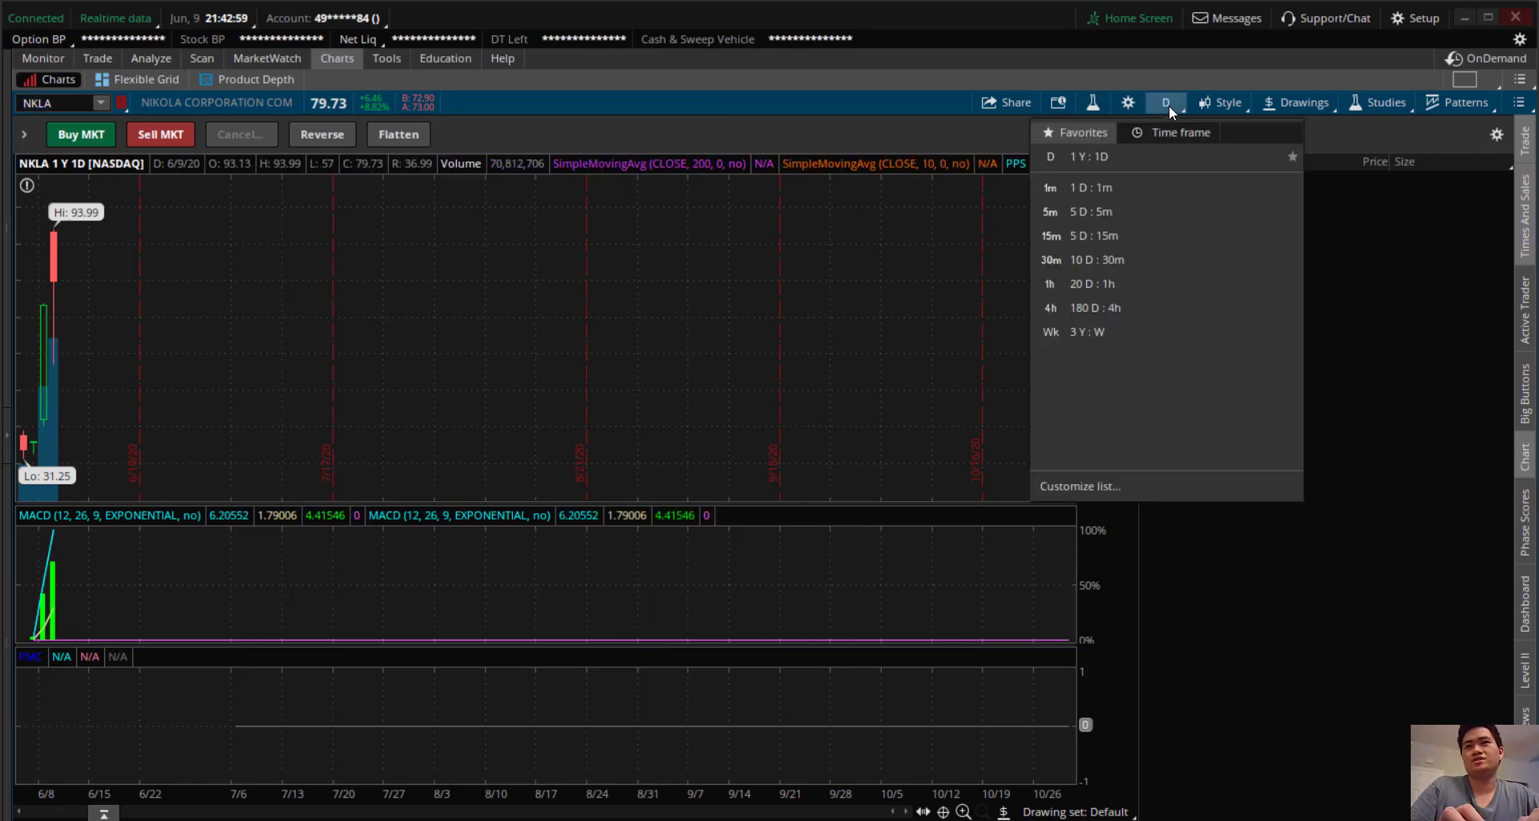
{"action": "left_click", "coordinate": [1051, 235]}
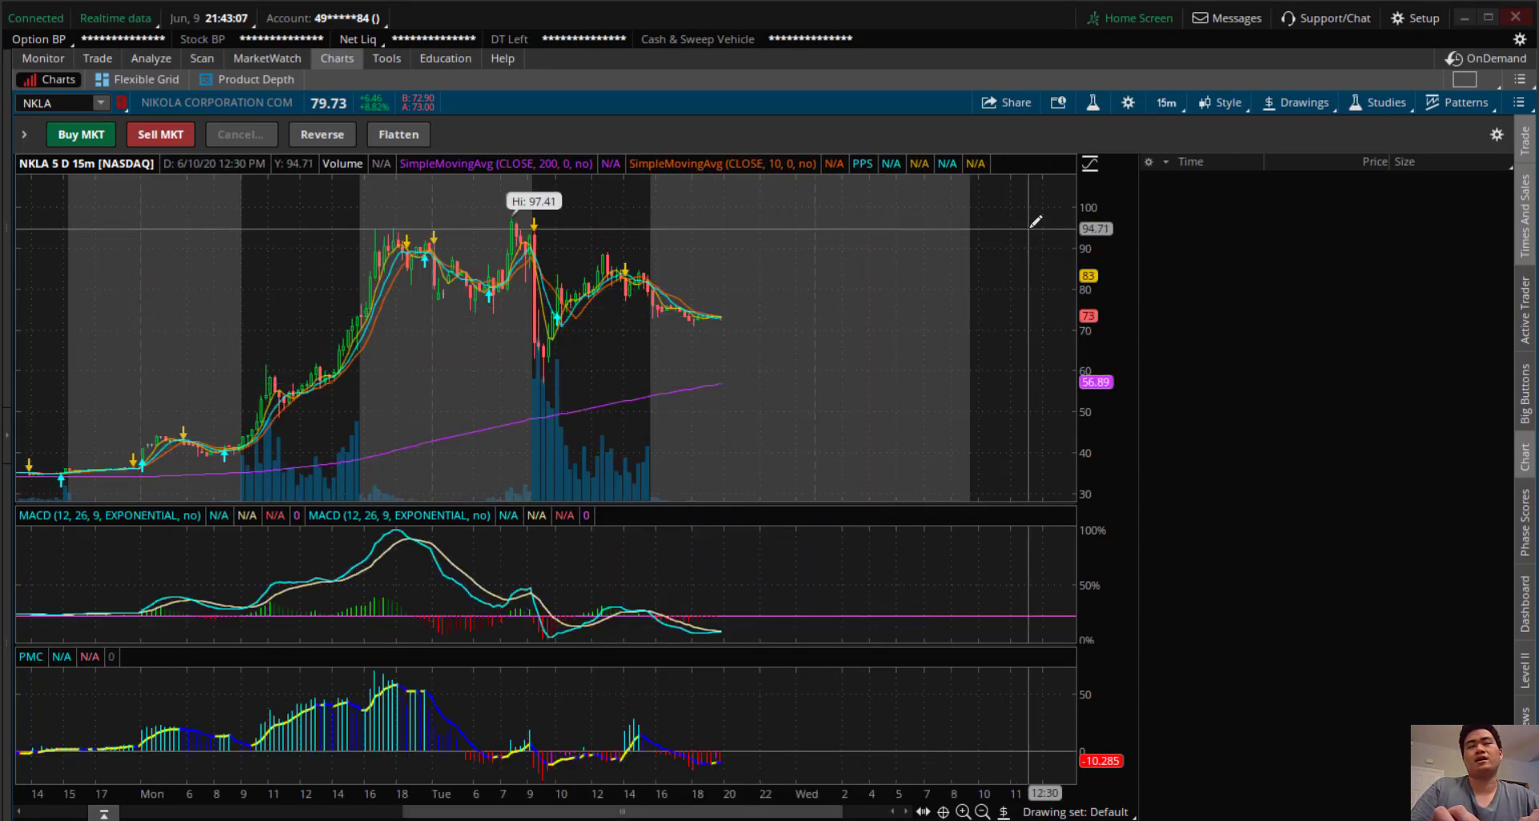
{"action": "mouse_move", "coordinate": [1039, 218]}
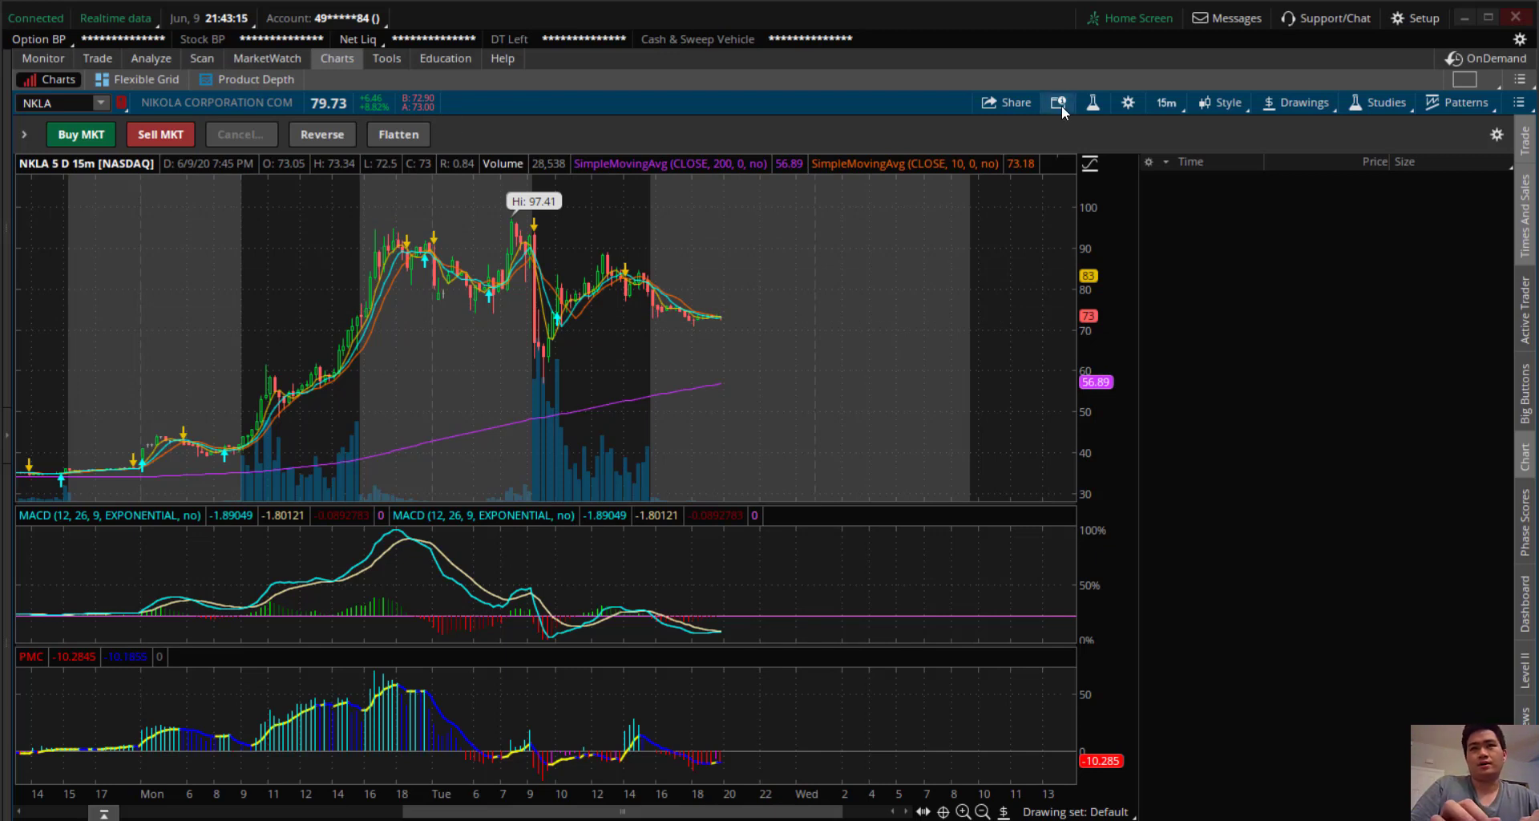
{"action": "left_click", "coordinate": [1165, 102]}
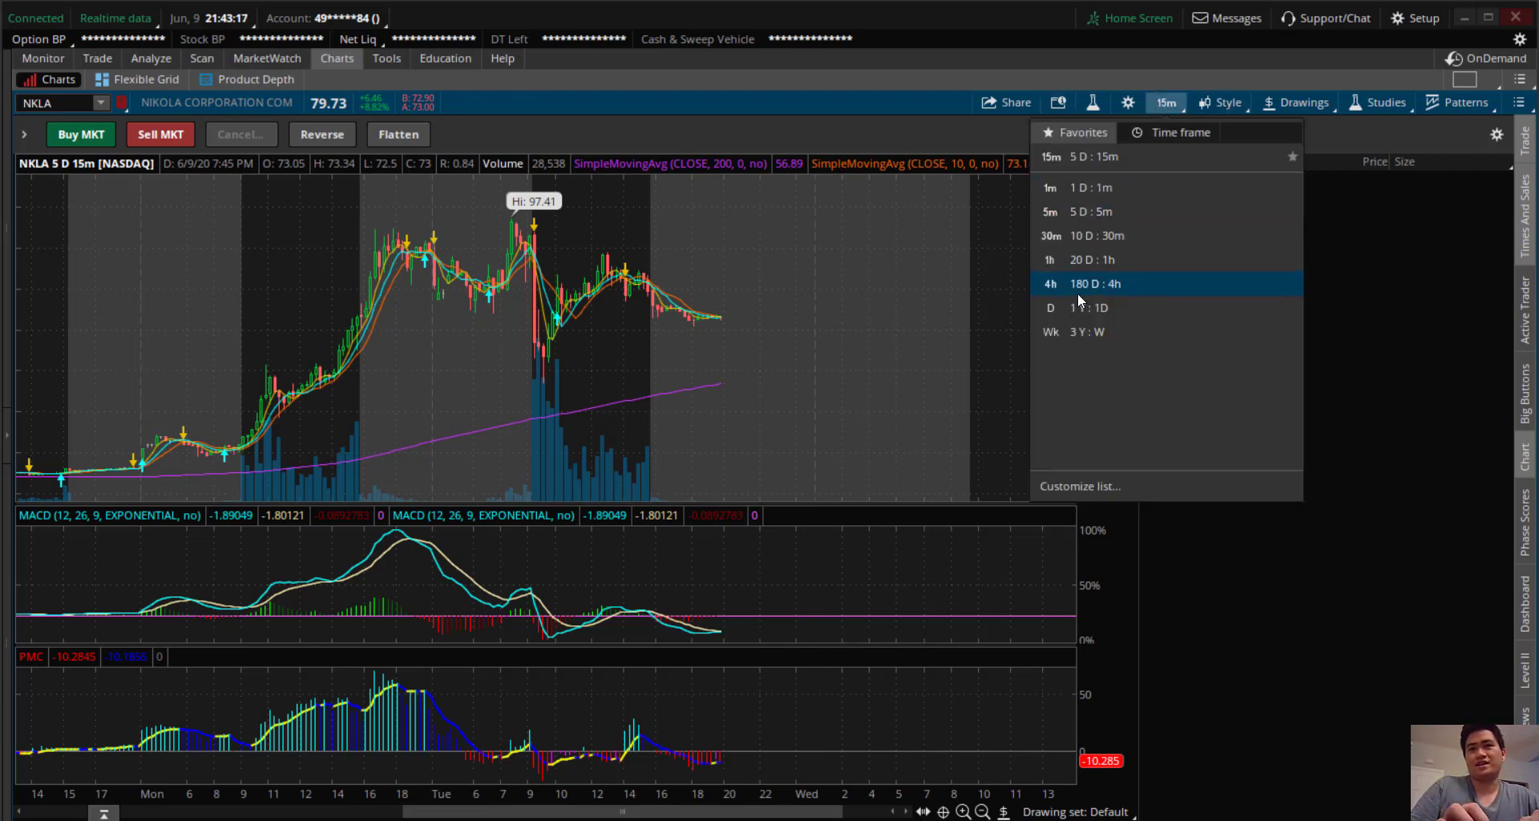
{"action": "left_click", "coordinate": [1050, 307]}
{"action": "type", "text": "BYND"}
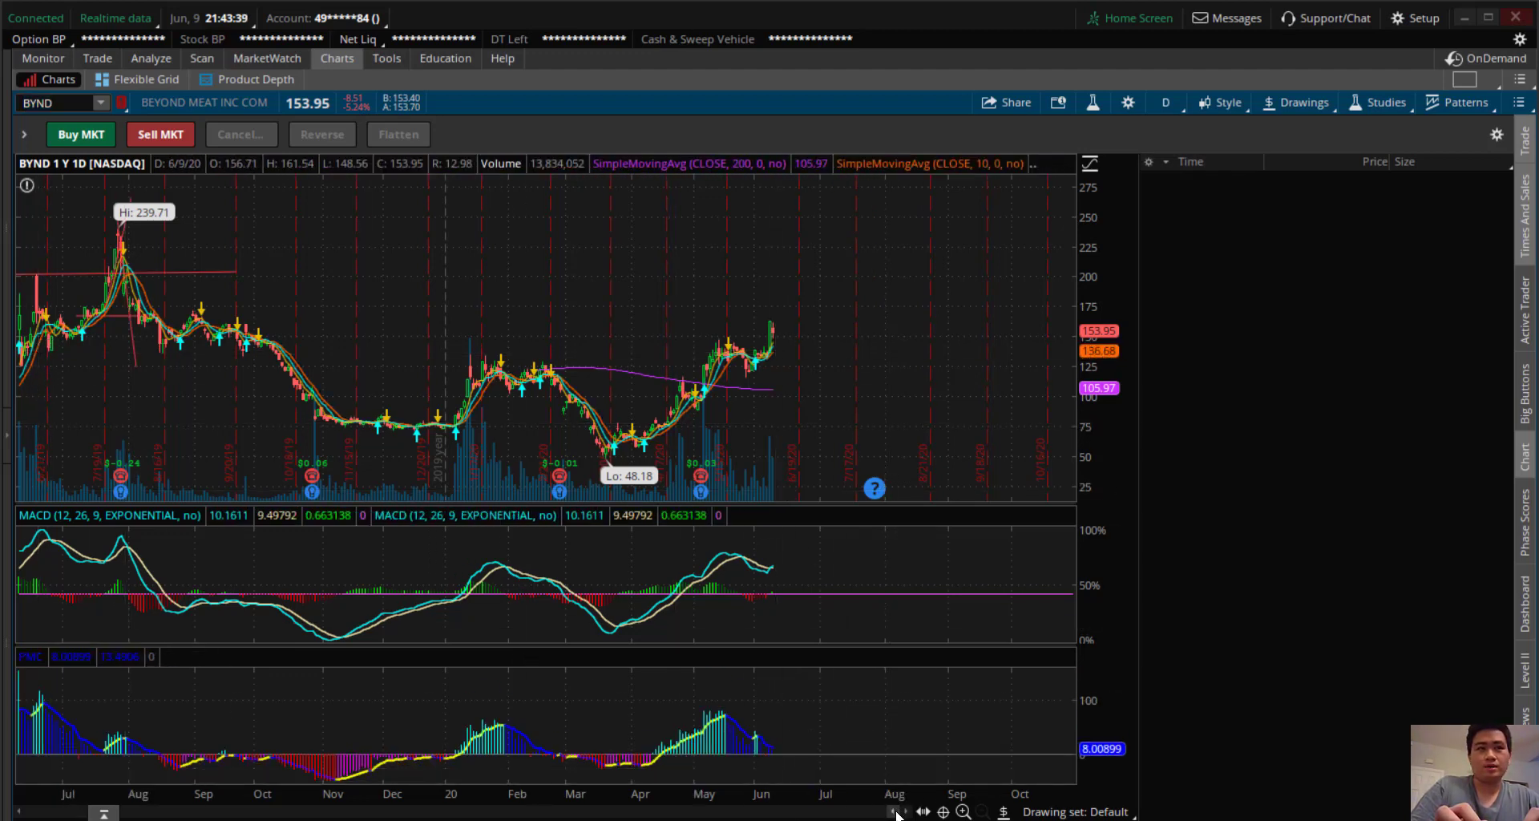
{"action": "mouse_move", "coordinate": [93, 340]}
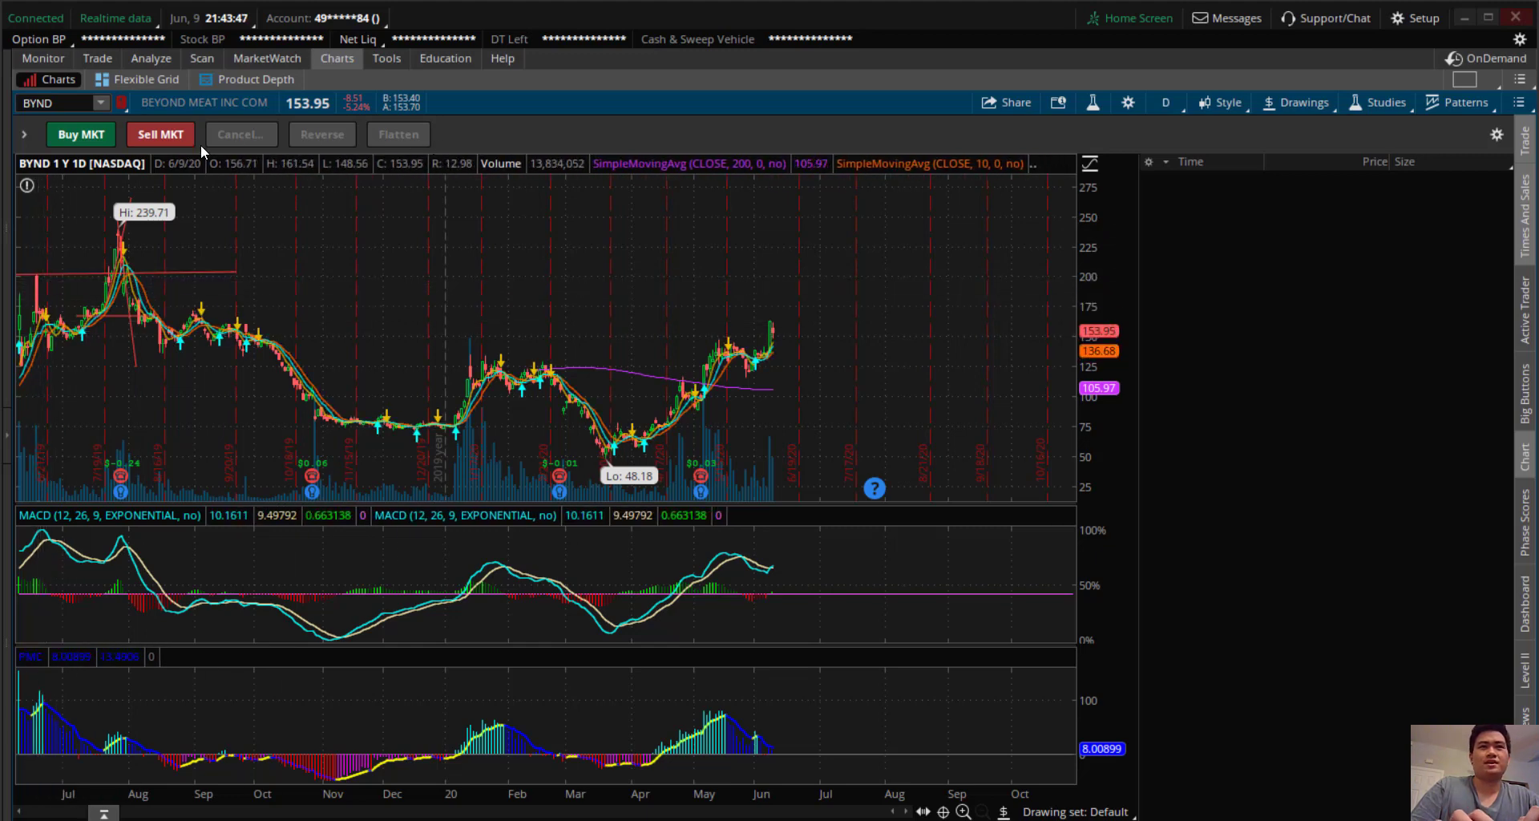
Step: Chart NKLA (Nikola Corporation) and bring up its Trade page with the option chain and position
{"action": "left_click", "coordinate": [54, 101]}
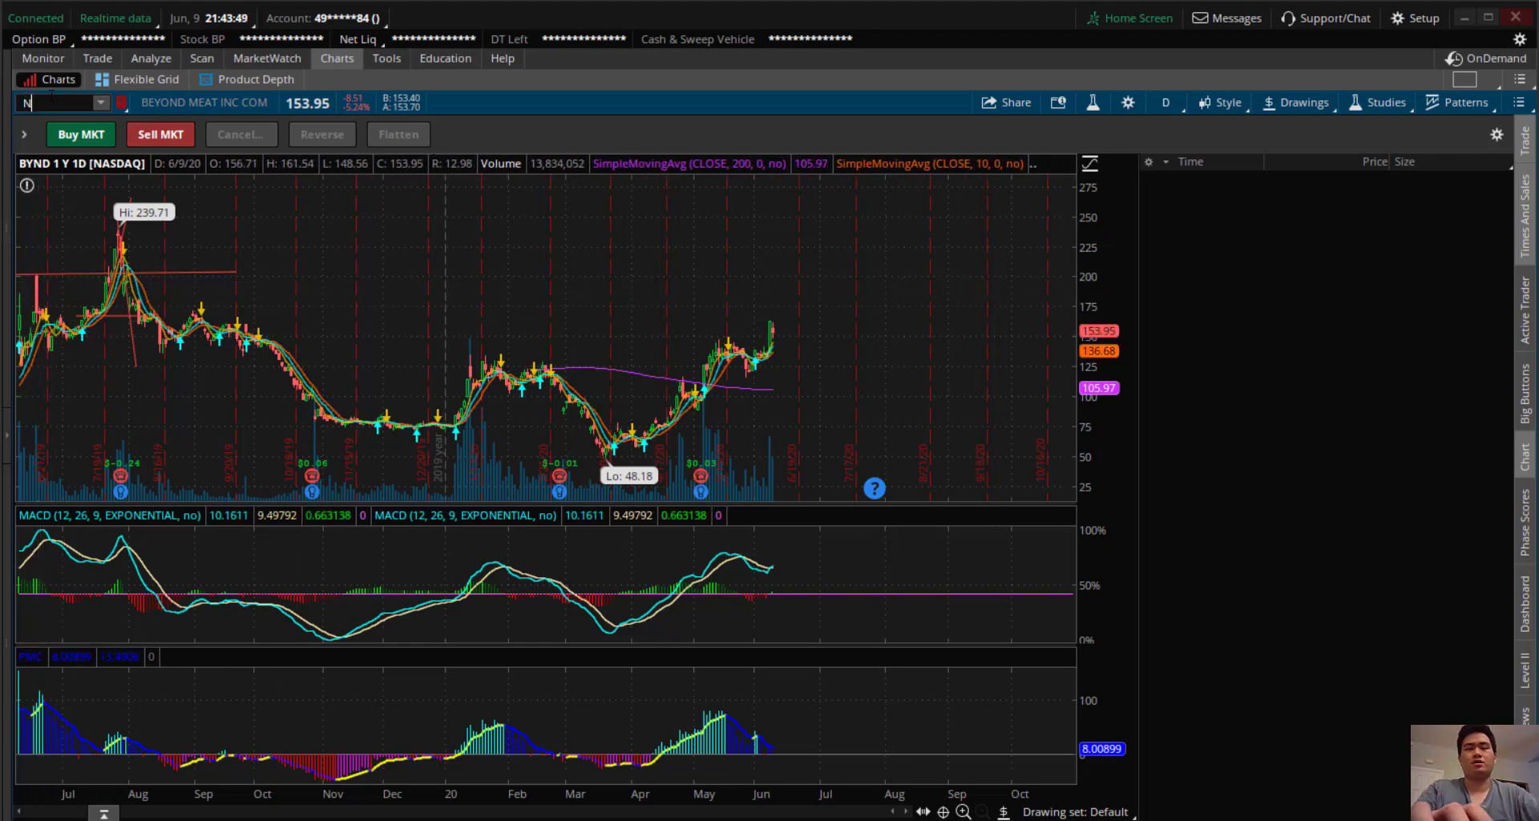
{"action": "type", "text": "NKLA"}
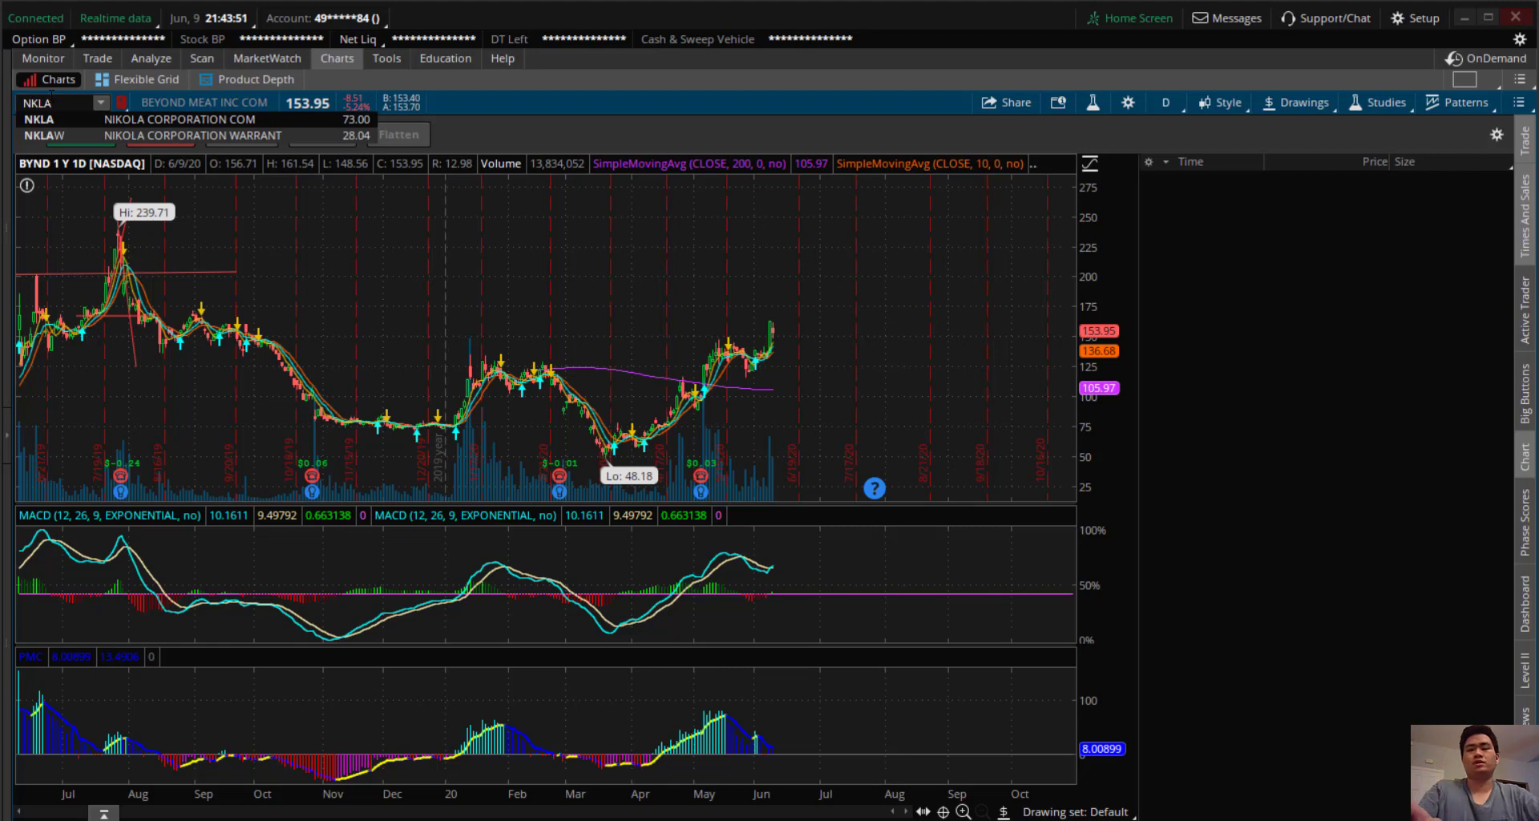
{"action": "left_click", "coordinate": [39, 119]}
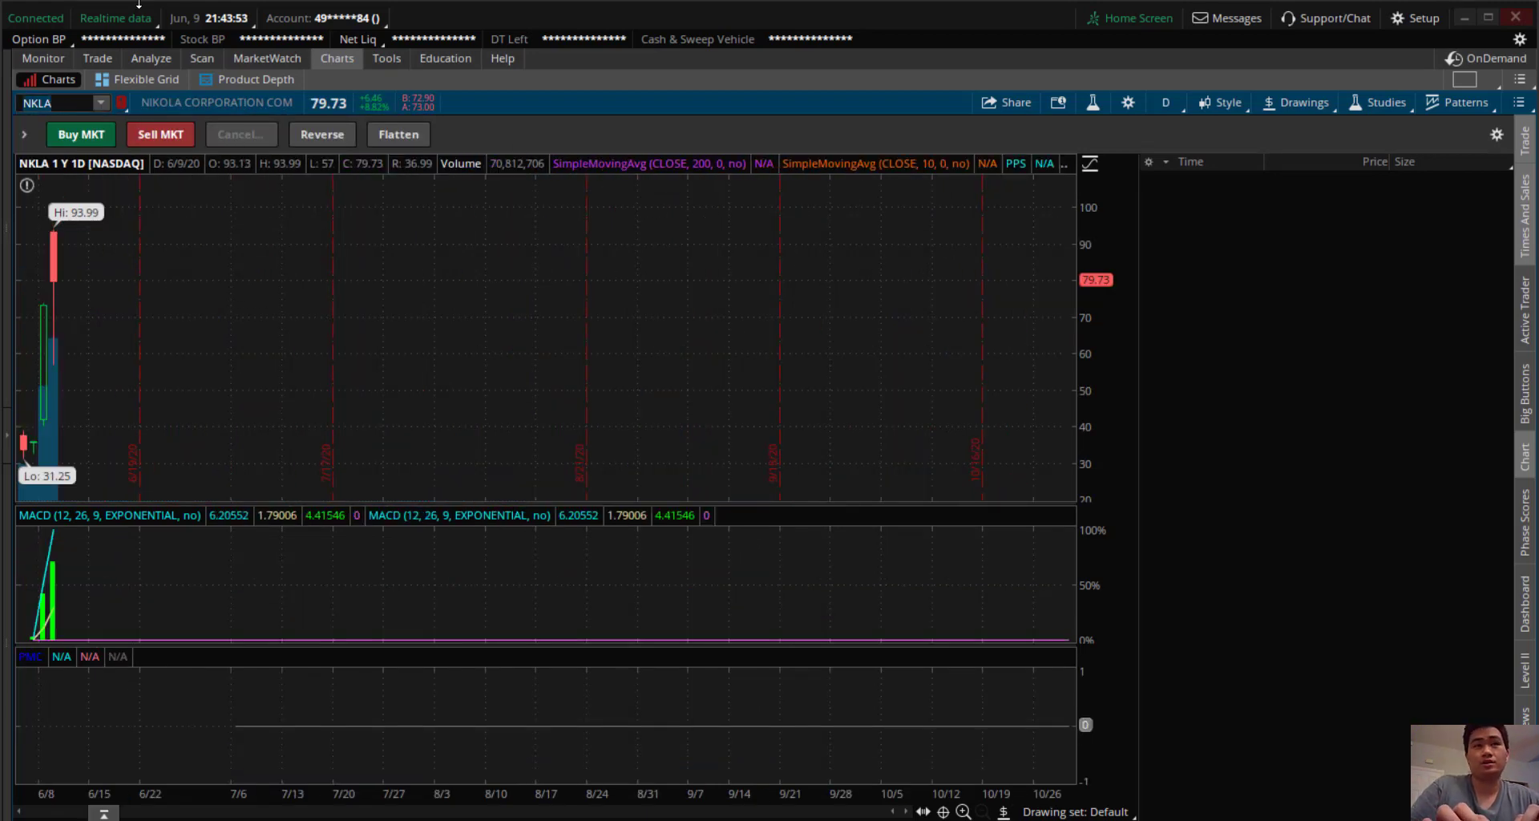
{"action": "left_click", "coordinate": [96, 57]}
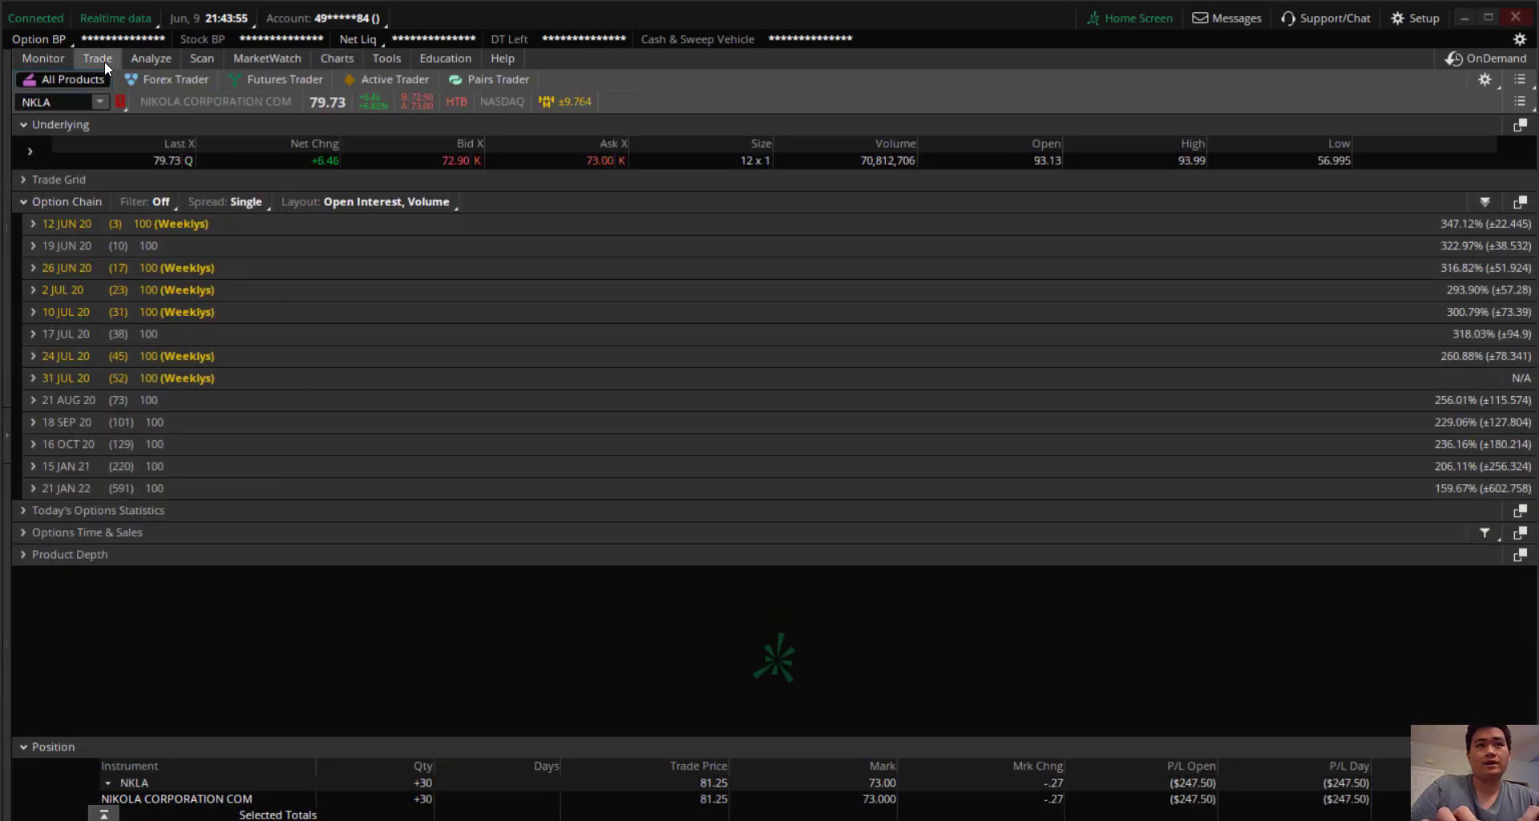
Step: Check the account's positions statement twice, returning each time to the NKLA daily chart
{"action": "left_click", "coordinate": [43, 58]}
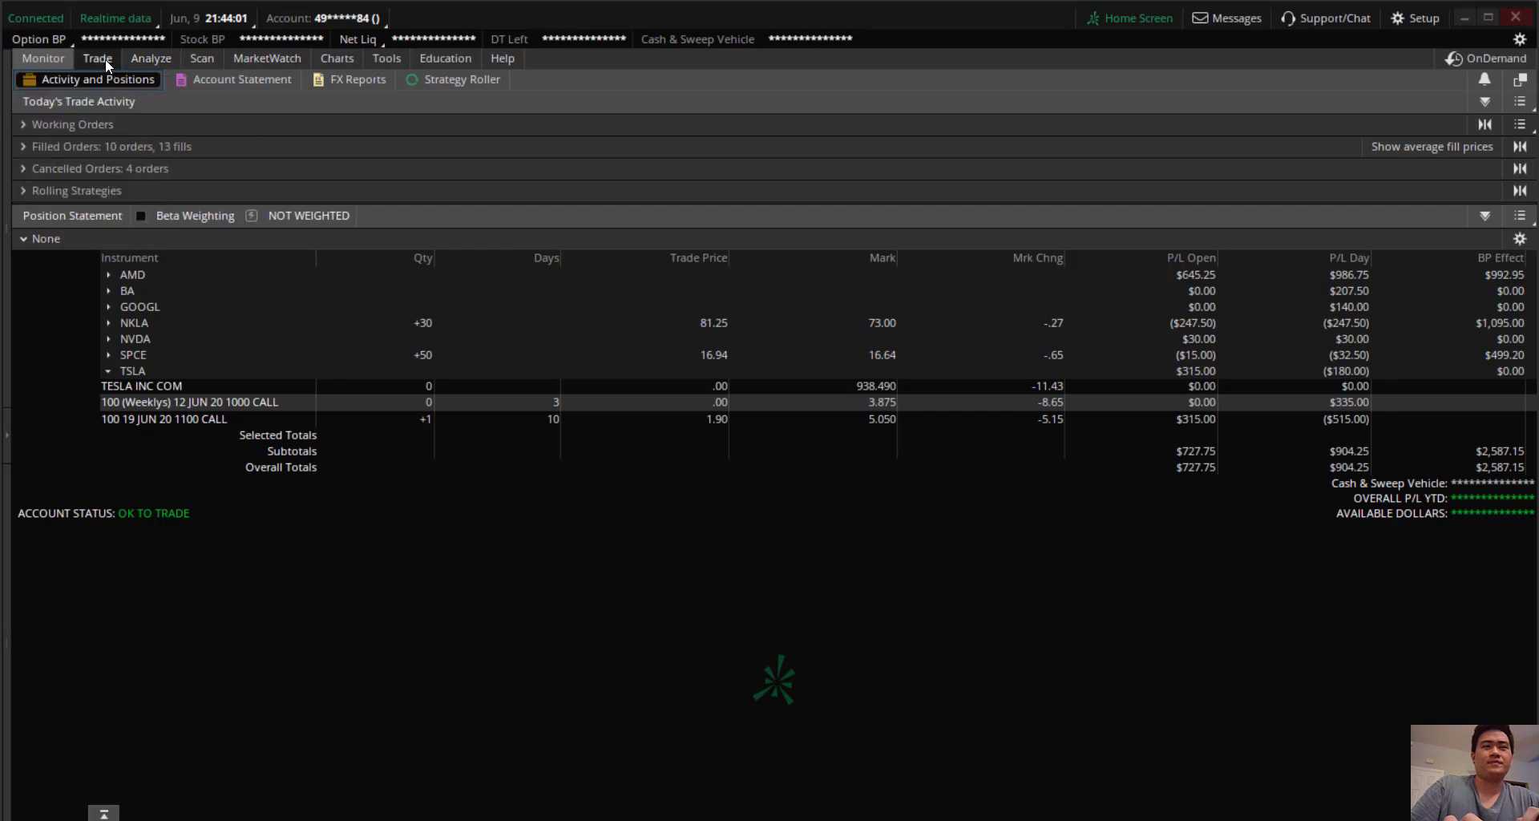
{"action": "left_click", "coordinate": [337, 58]}
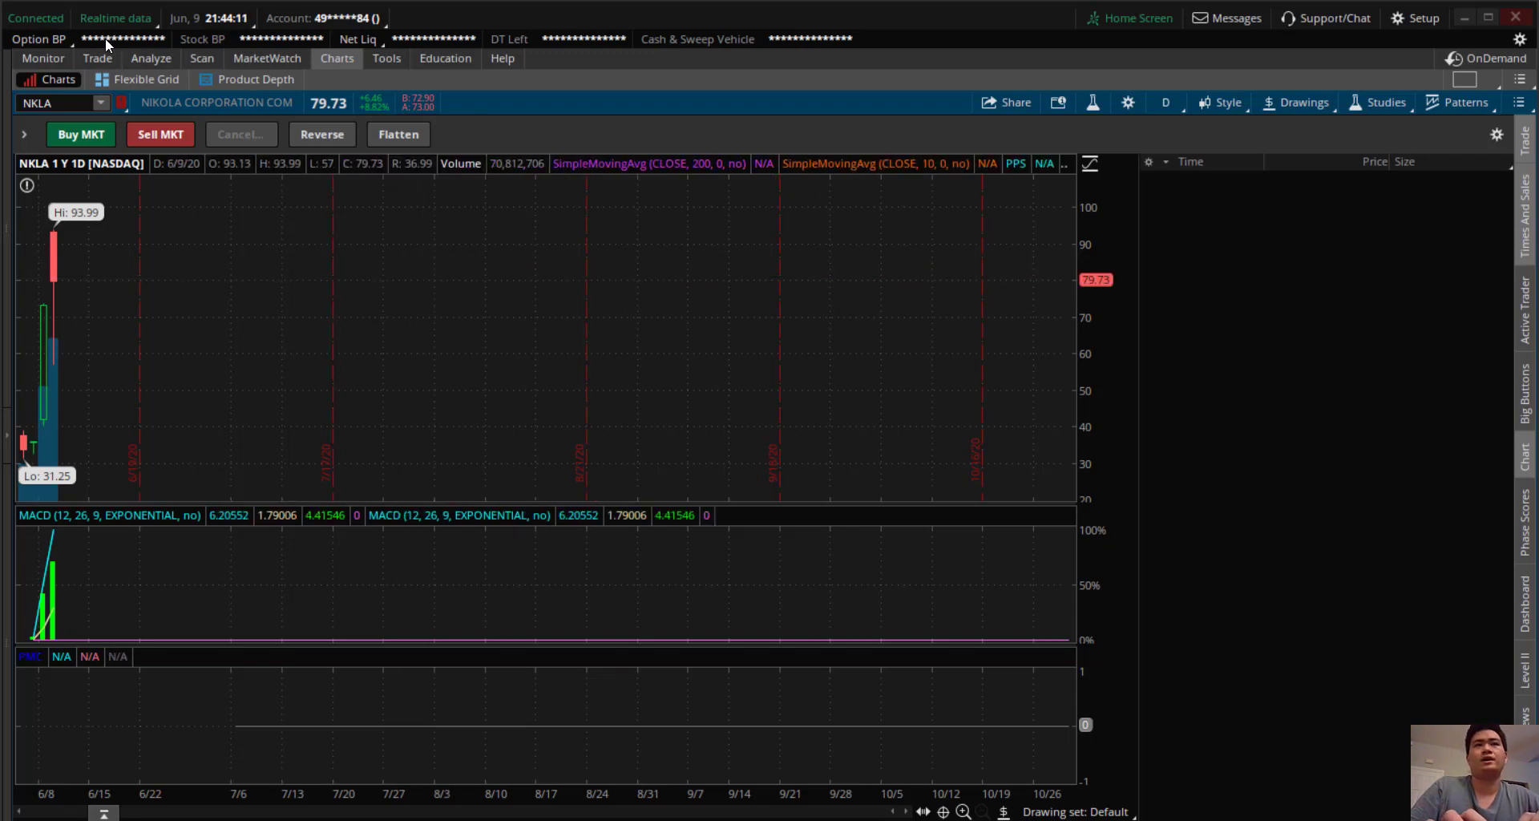
{"action": "left_click", "coordinate": [42, 58]}
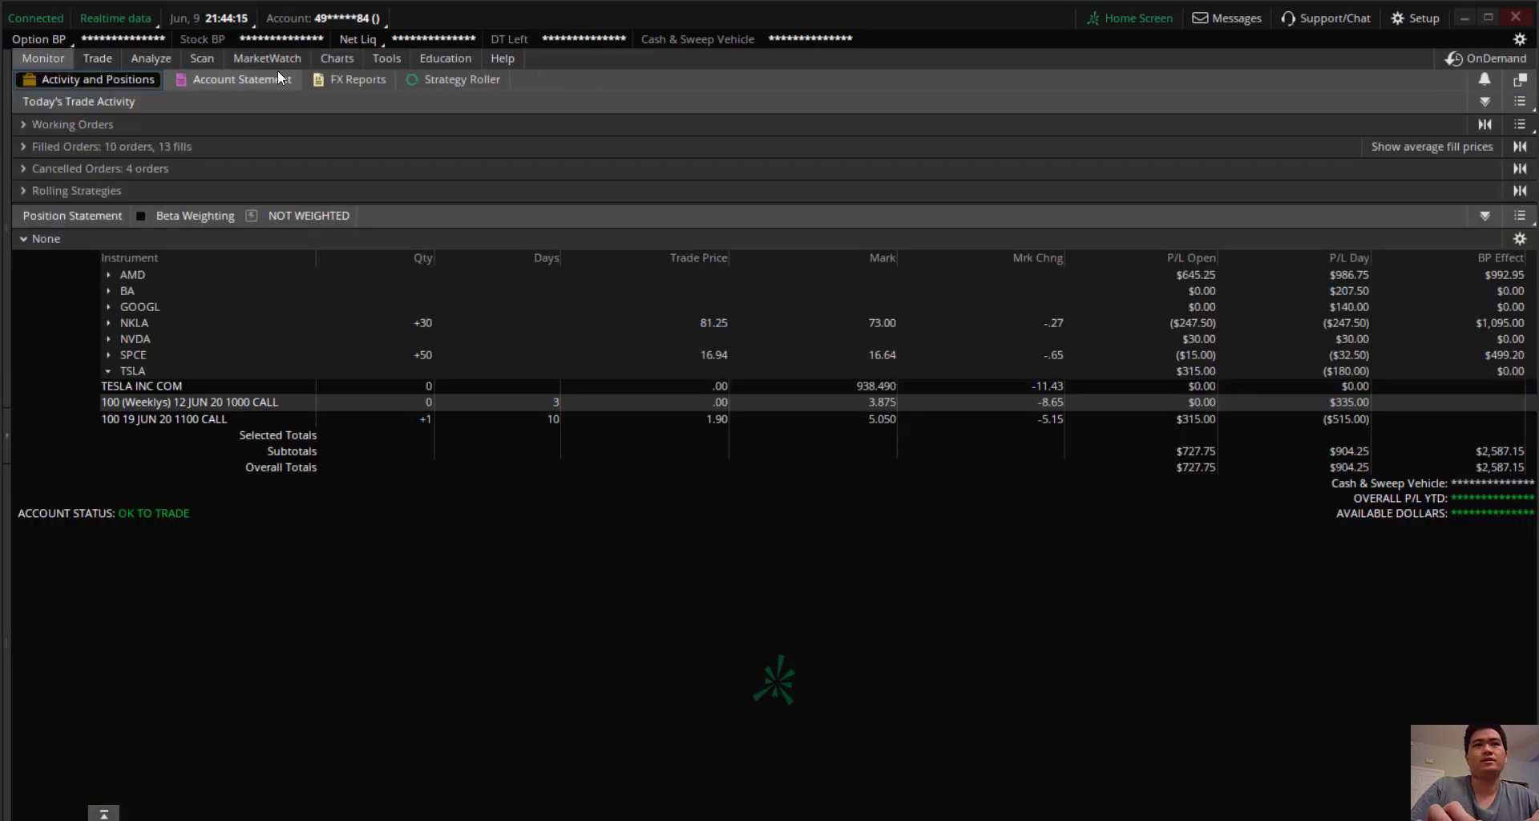
{"action": "left_click", "coordinate": [336, 58]}
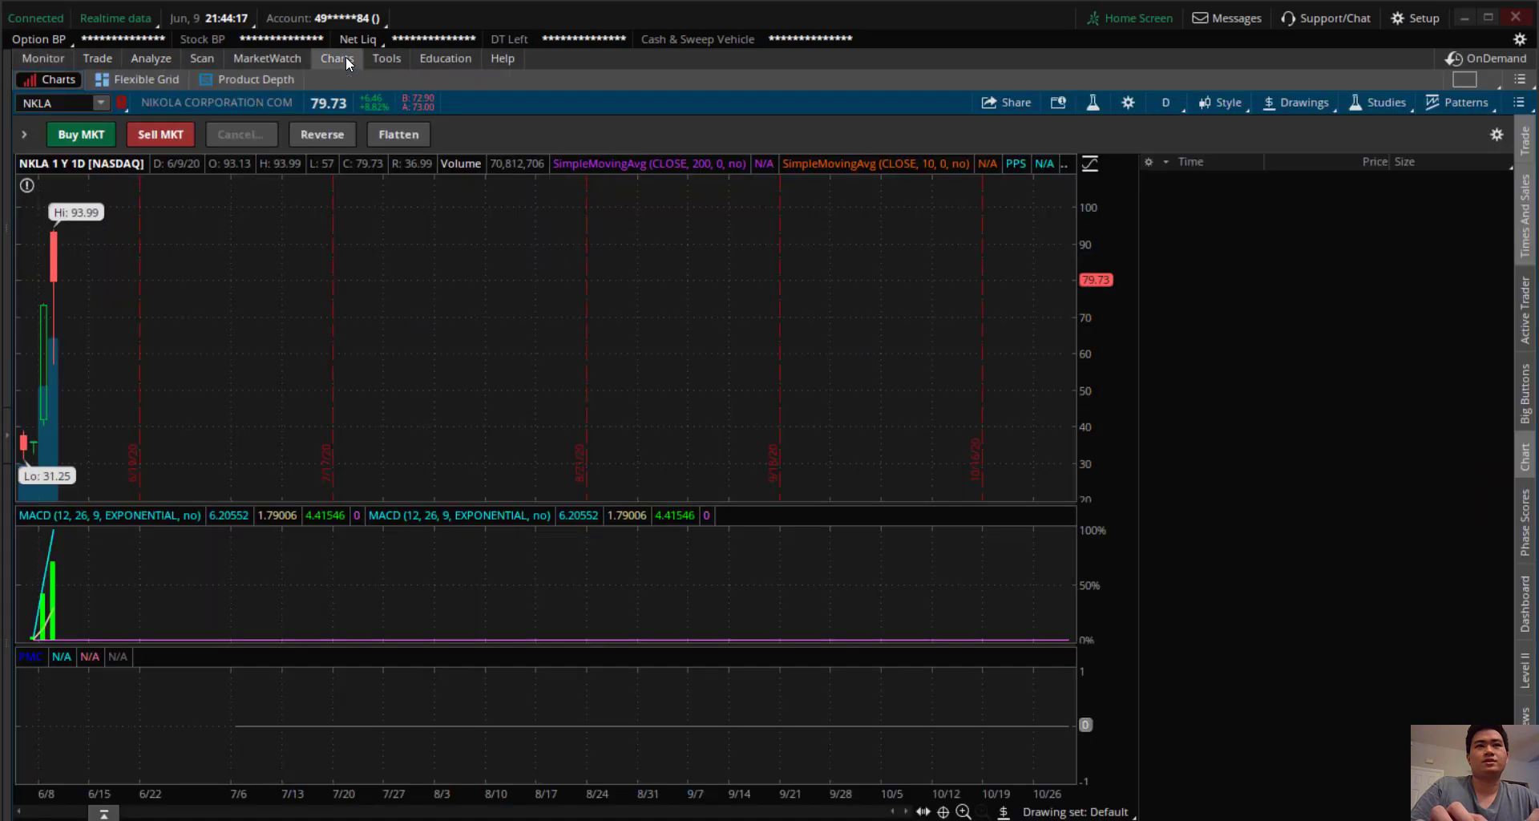